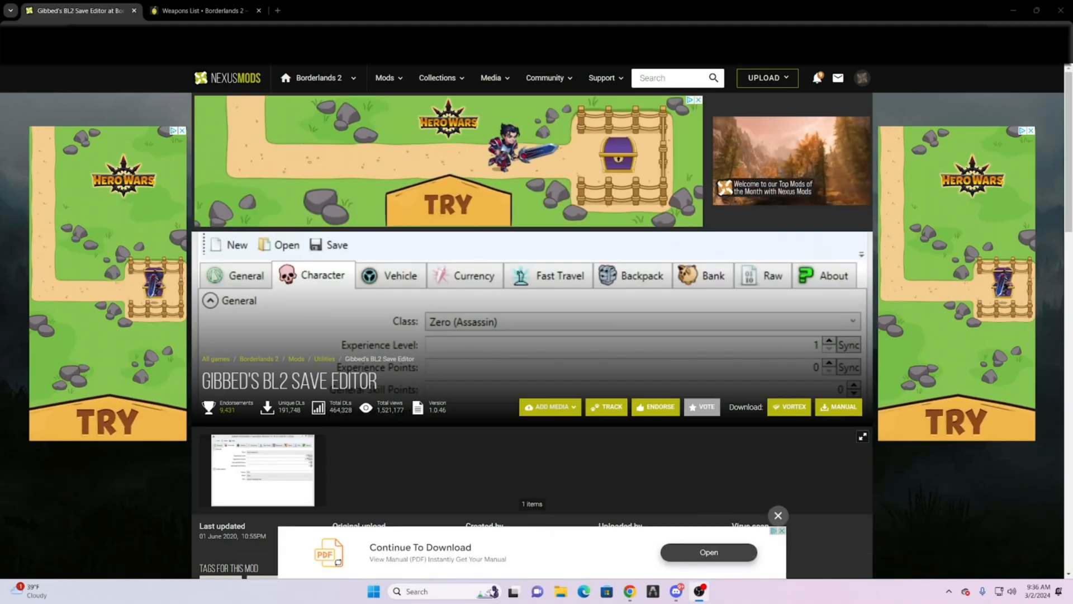
- Scroll the mod page down to the Files section with the v1.0.46 main file
scroll(down, 3)
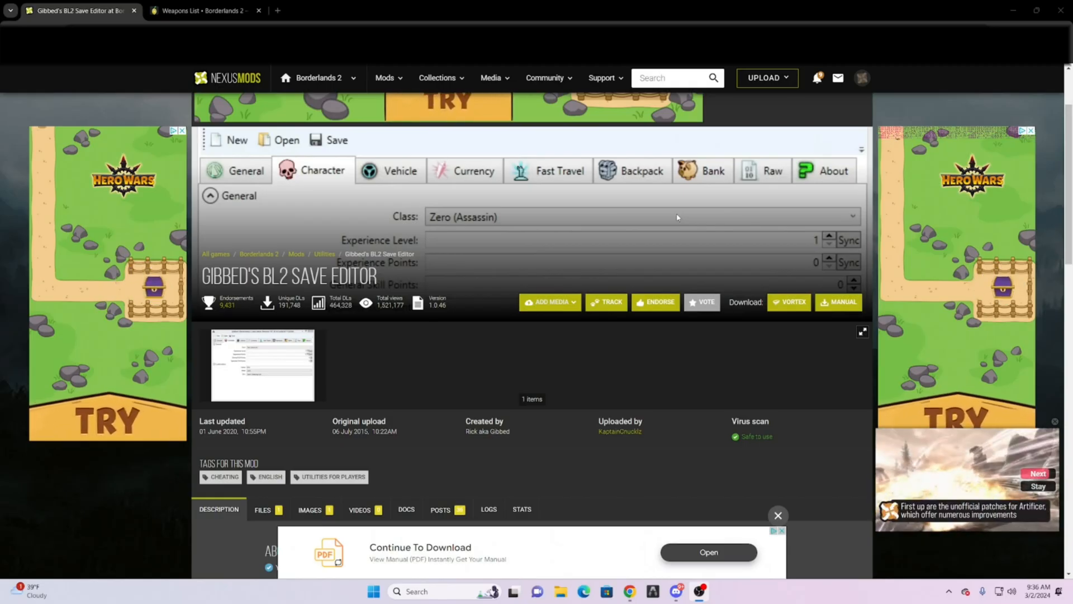
scroll(down, 3)
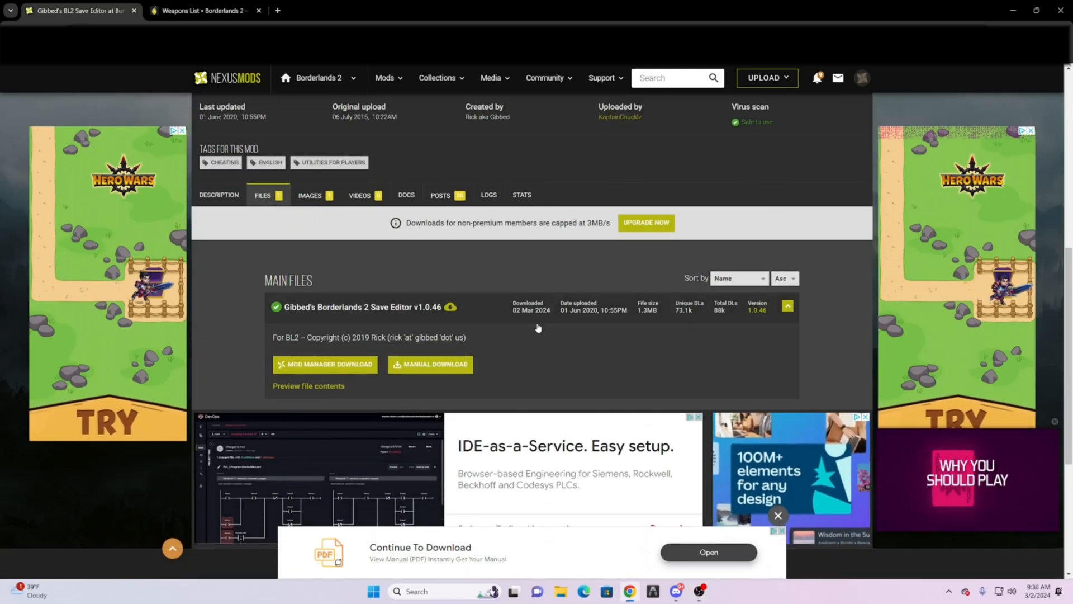
mouse_move(561, 284)
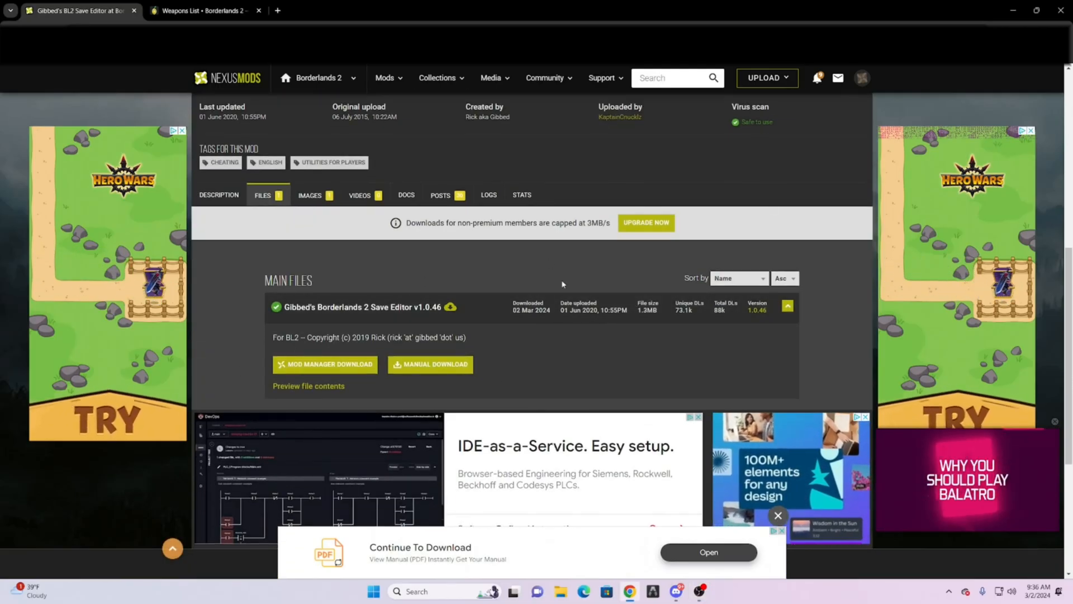
- Download the v1.0.46 editor zip via Manual Download with the free Slow Download option
click(431, 363)
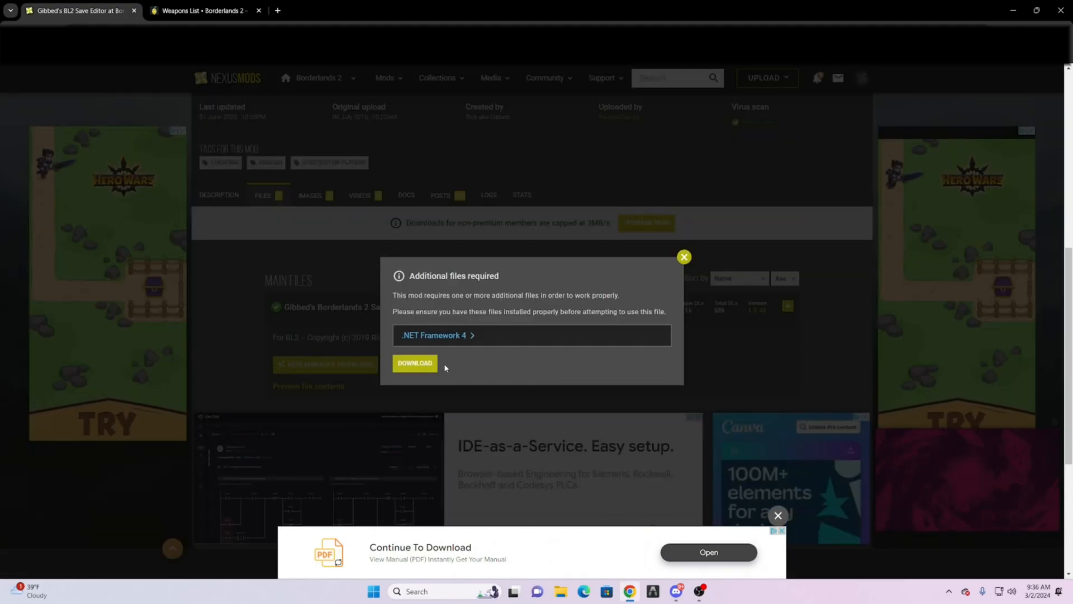
mouse_move(311, 375)
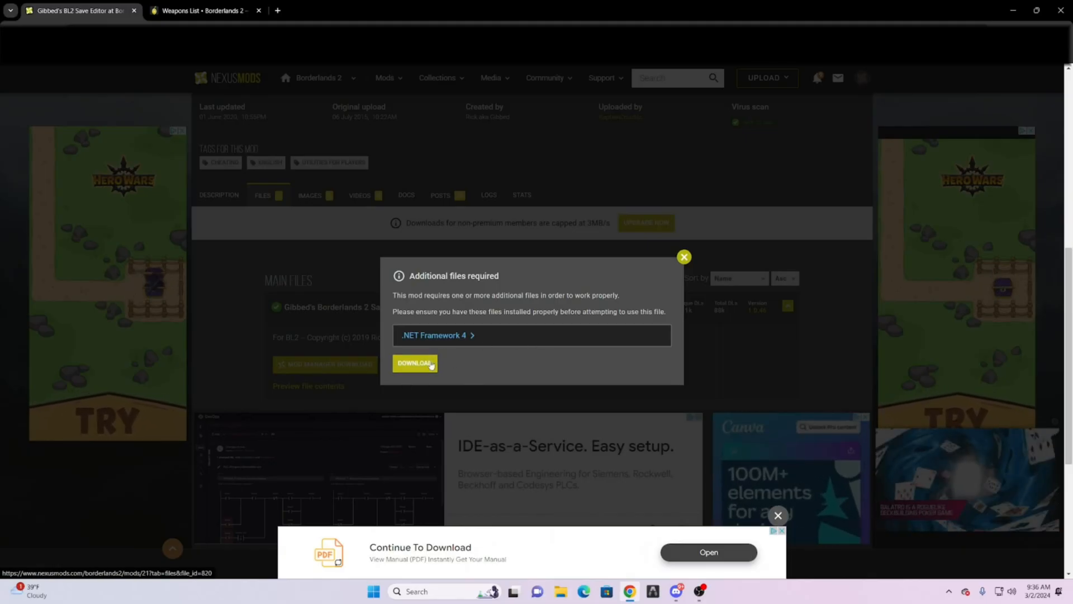
click(414, 363)
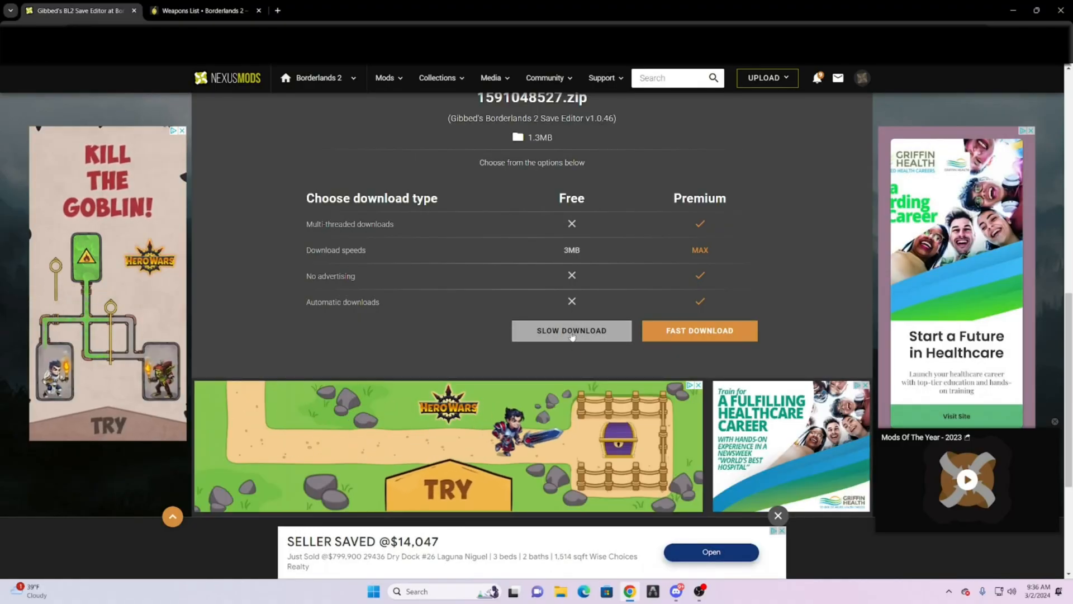
click(571, 334)
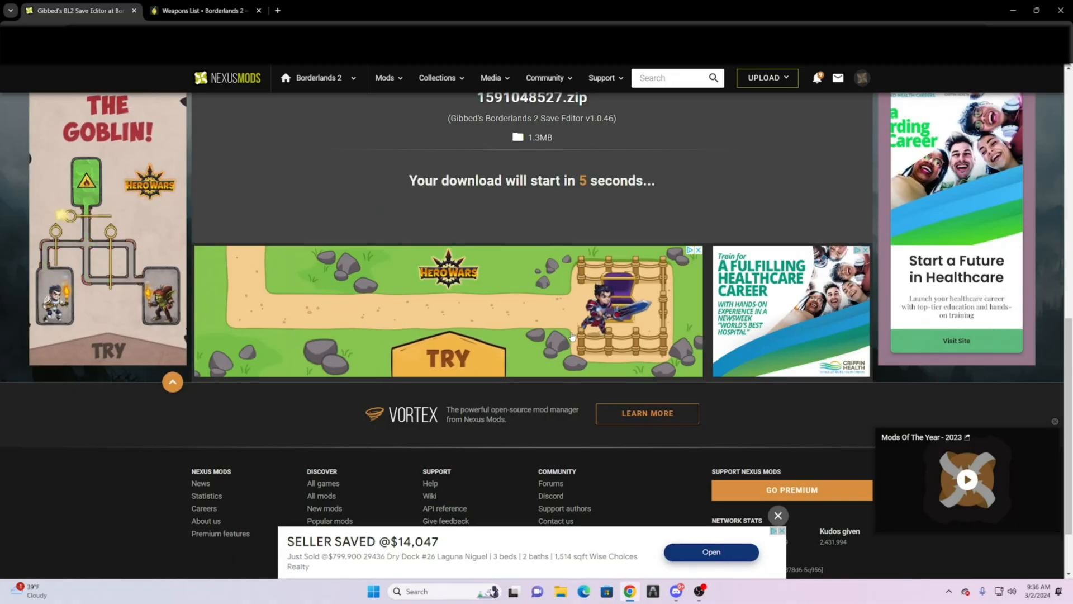
scroll(up, 3)
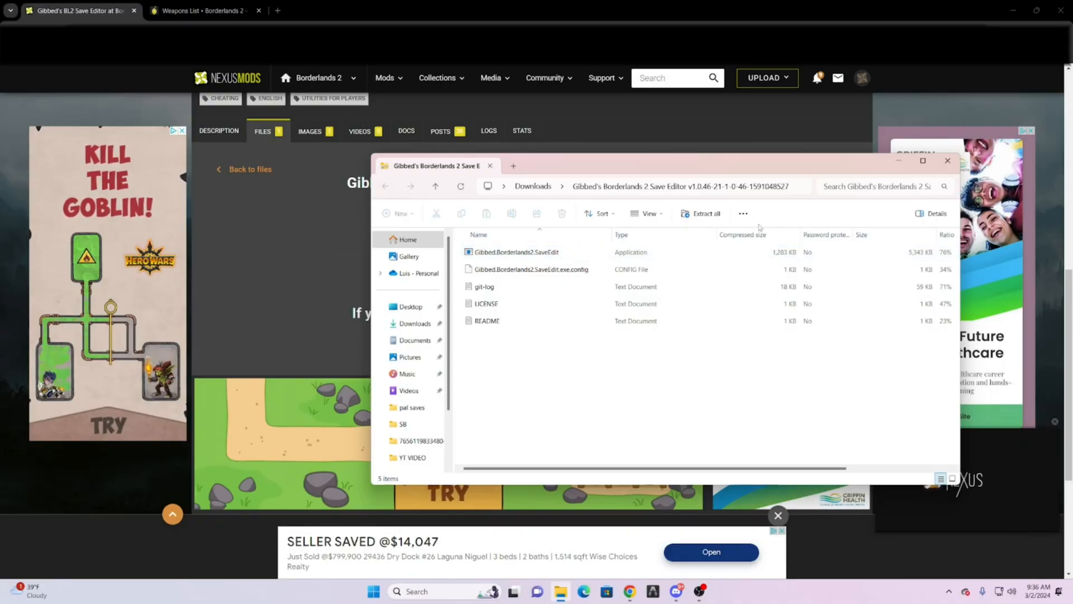
- Extract the zip into Downloads and launch Gibbed.Borderlands2.SaveEdit from the extracted folder
click(706, 213)
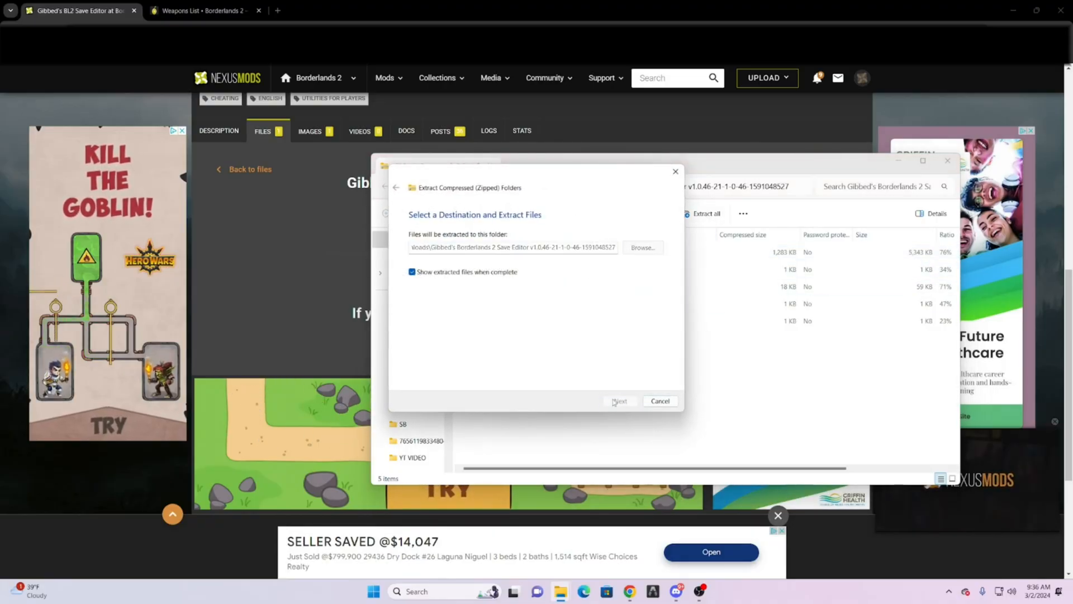
click(618, 400)
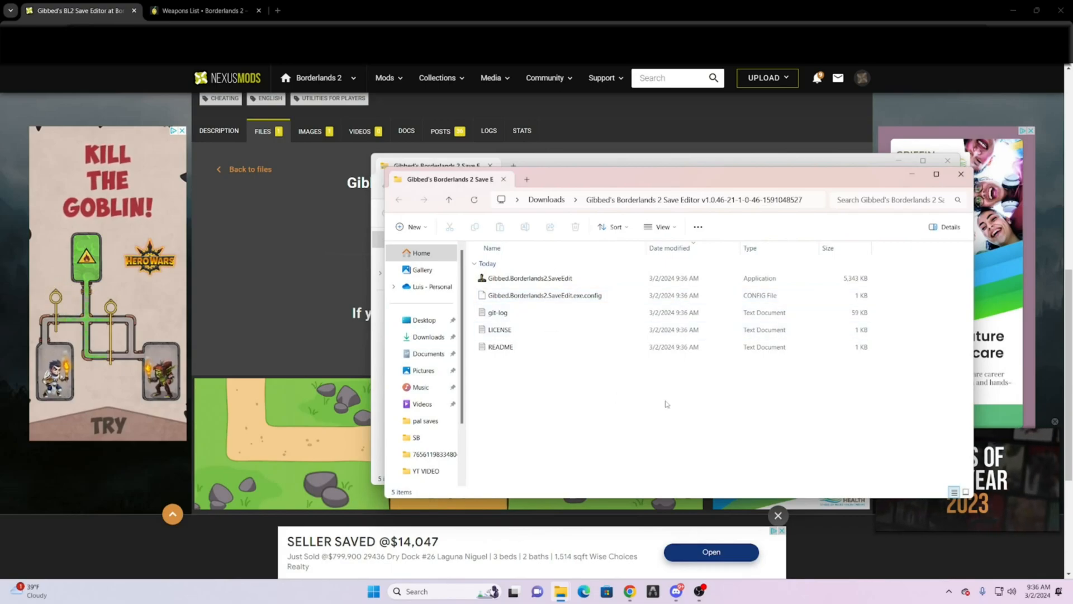
click(529, 278)
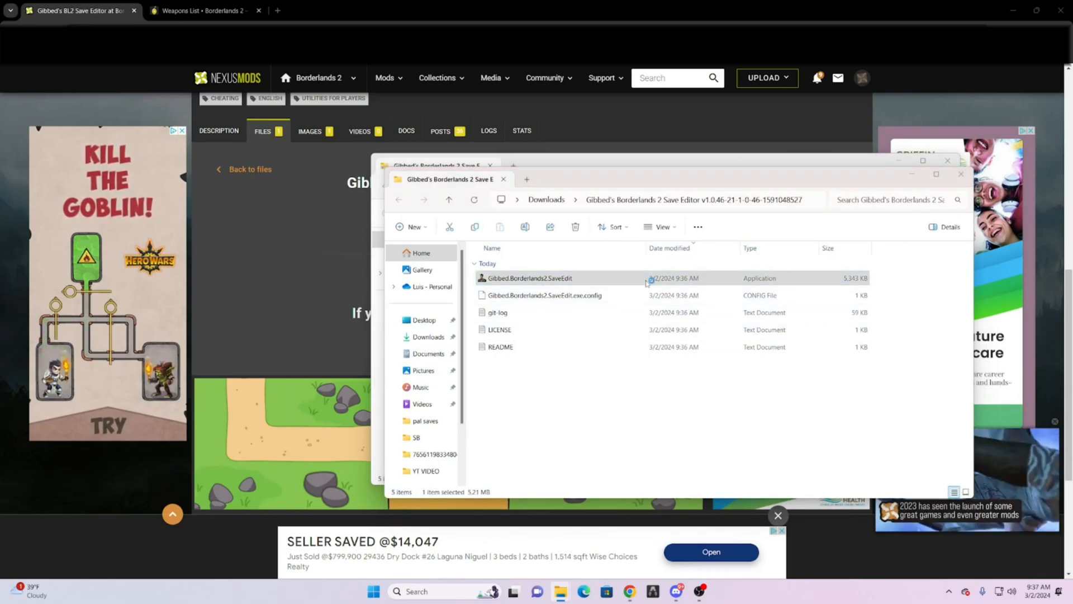
double_click(530, 278)
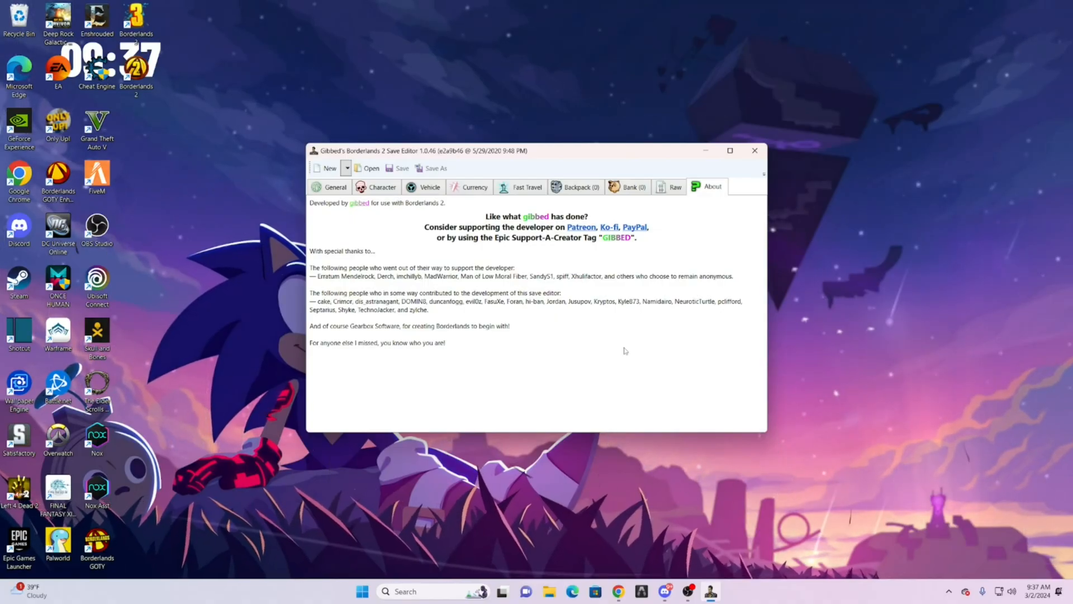
mouse_move(542, 317)
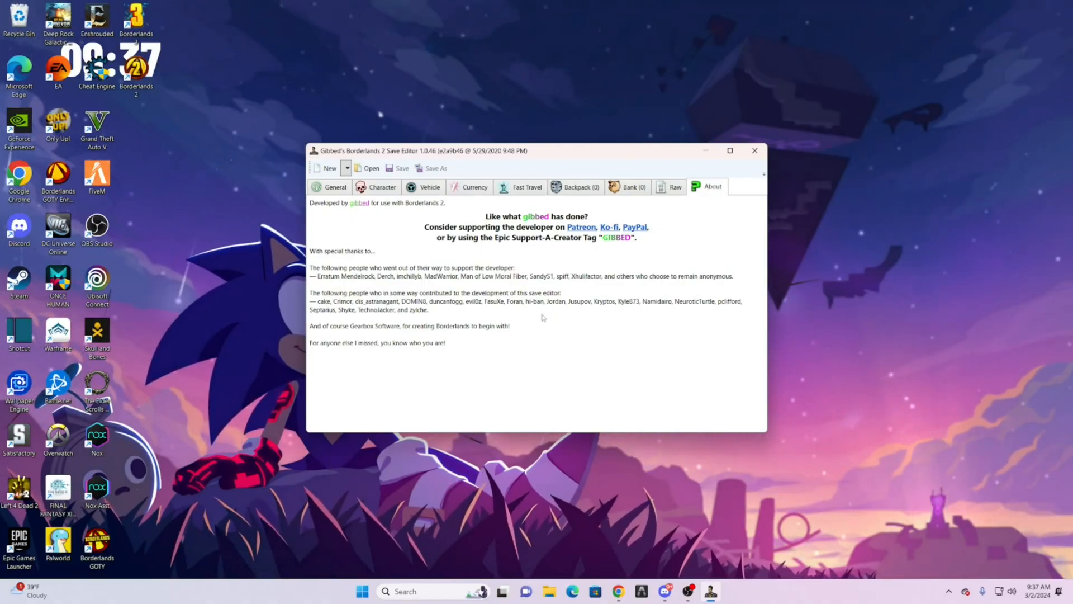
- Load Save0005.sav from the profile's SaveData folder into the editor
click(370, 168)
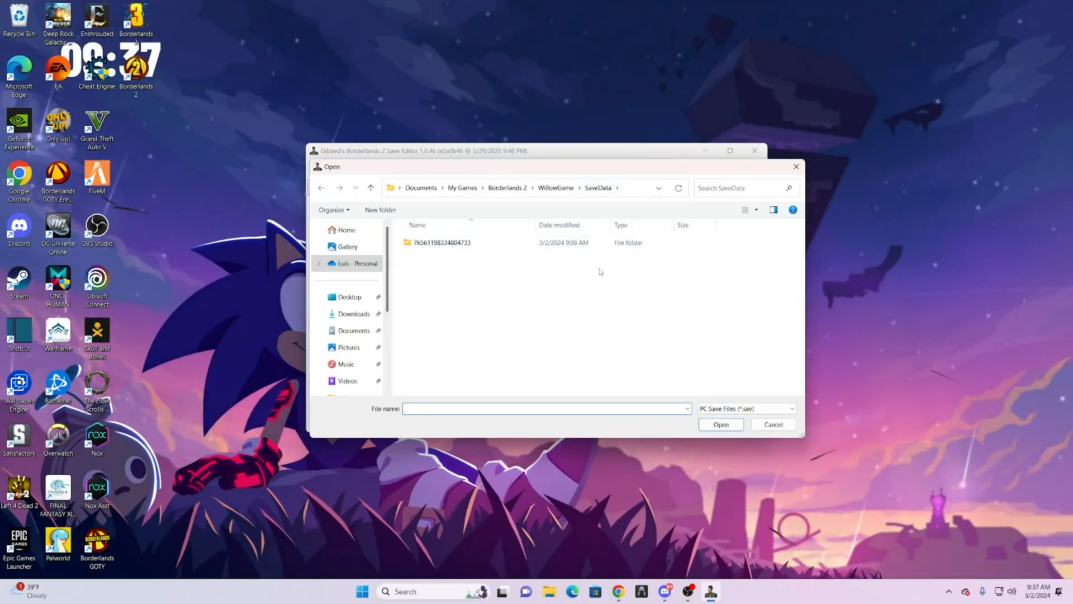
double_click(444, 243)
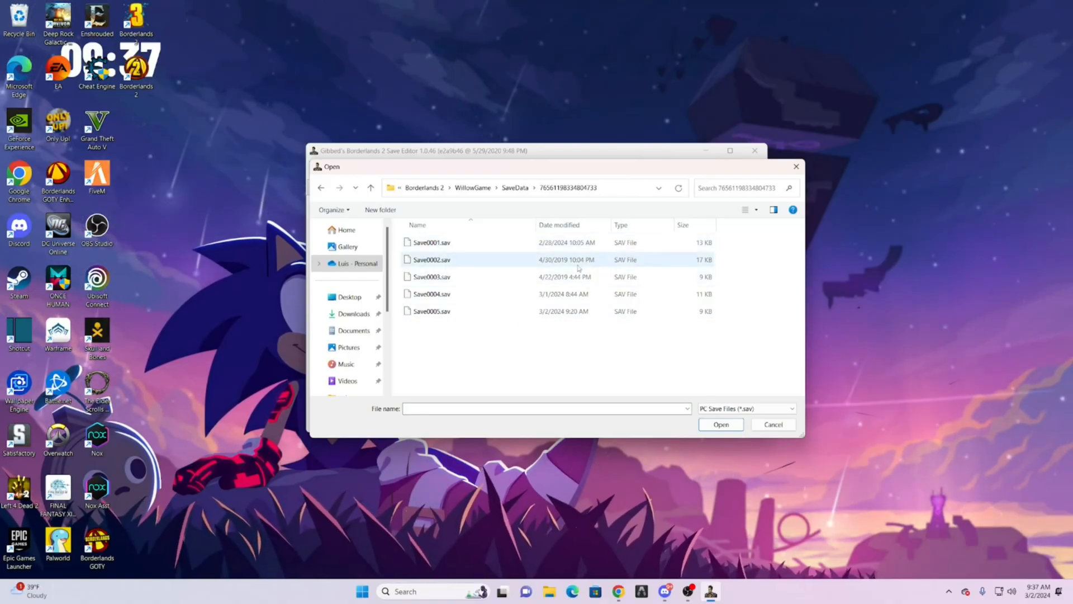
click(430, 311)
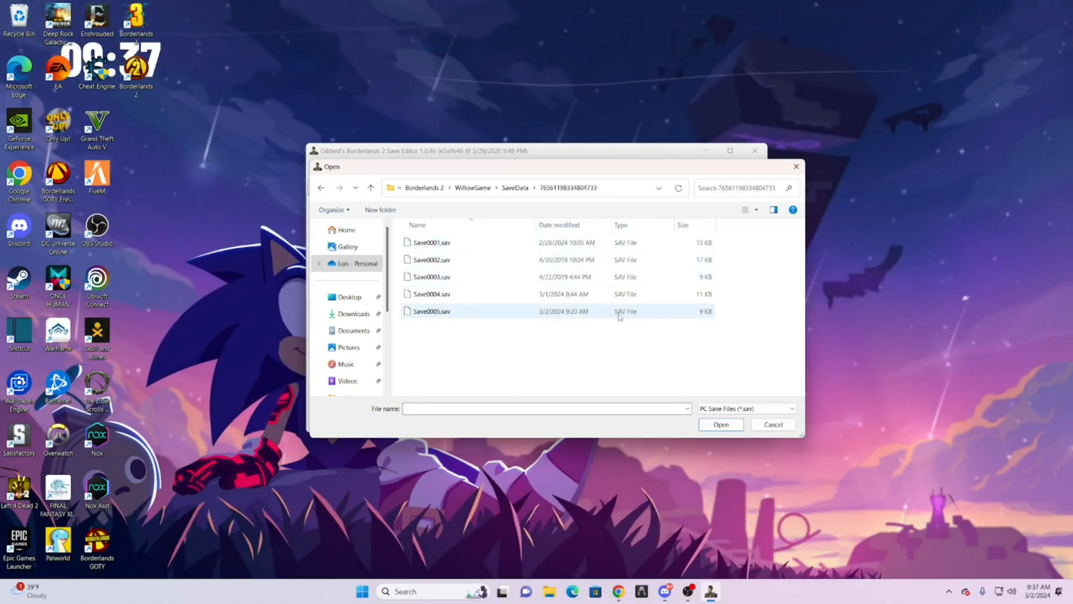
click(431, 294)
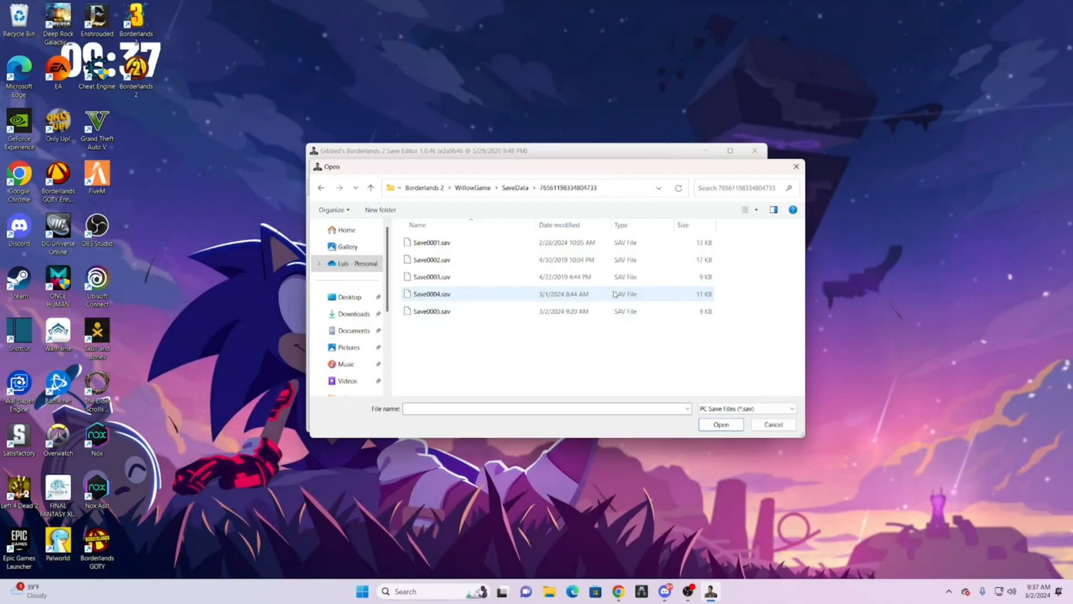
click(432, 311)
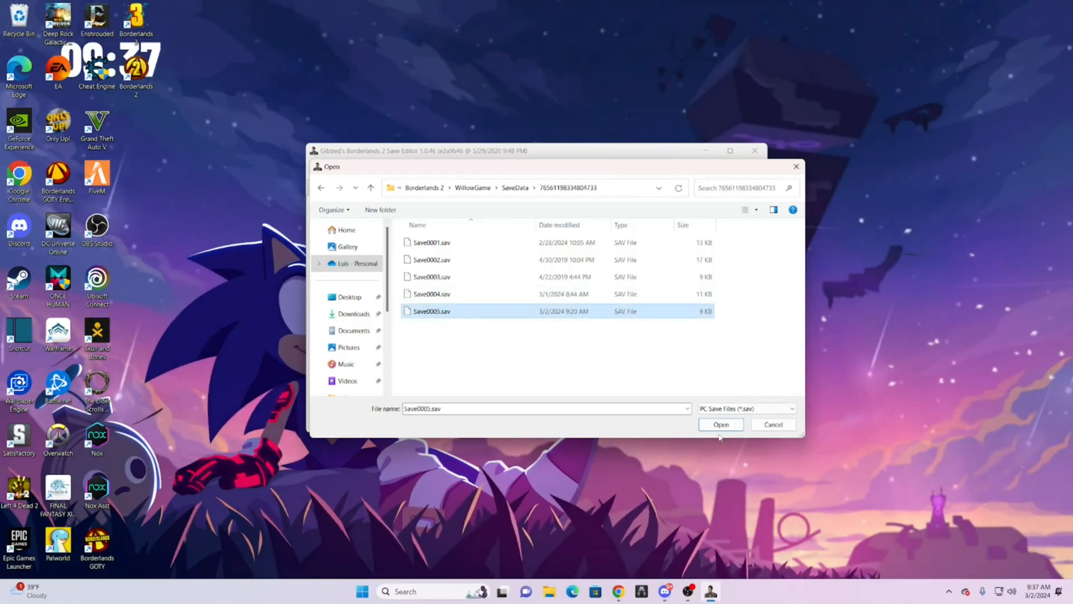
click(720, 425)
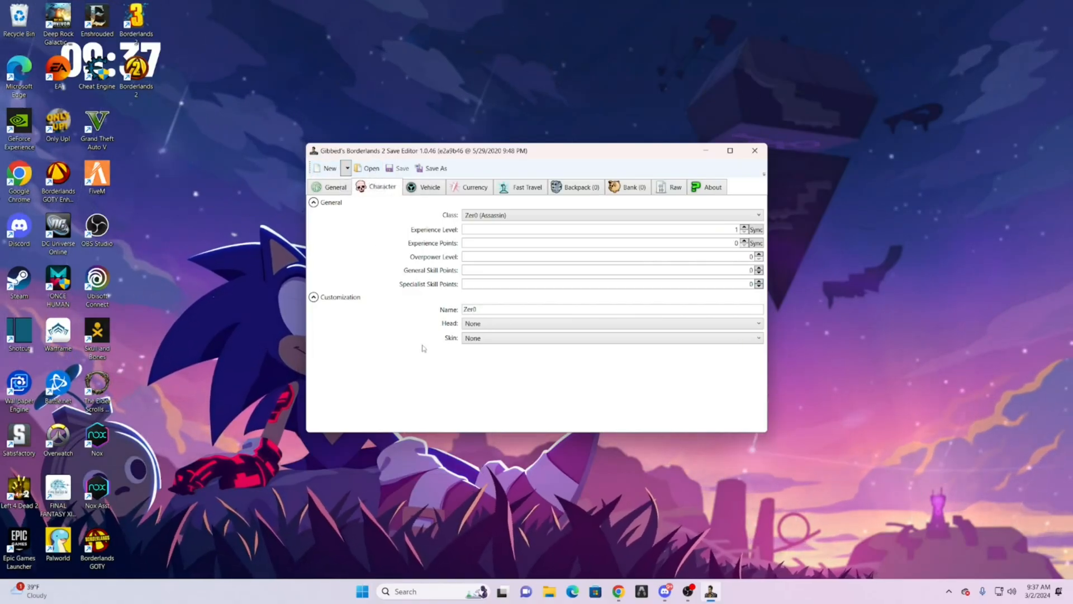
mouse_move(410, 325)
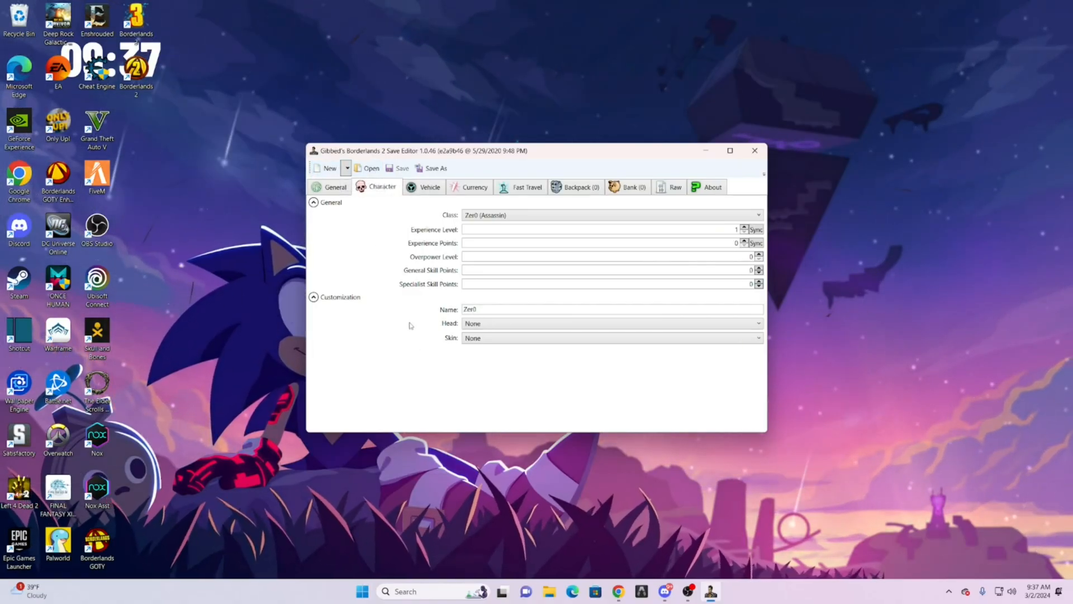
- Rename the character to Maya and keep the class as Zer0 (Assassin)
click(334, 187)
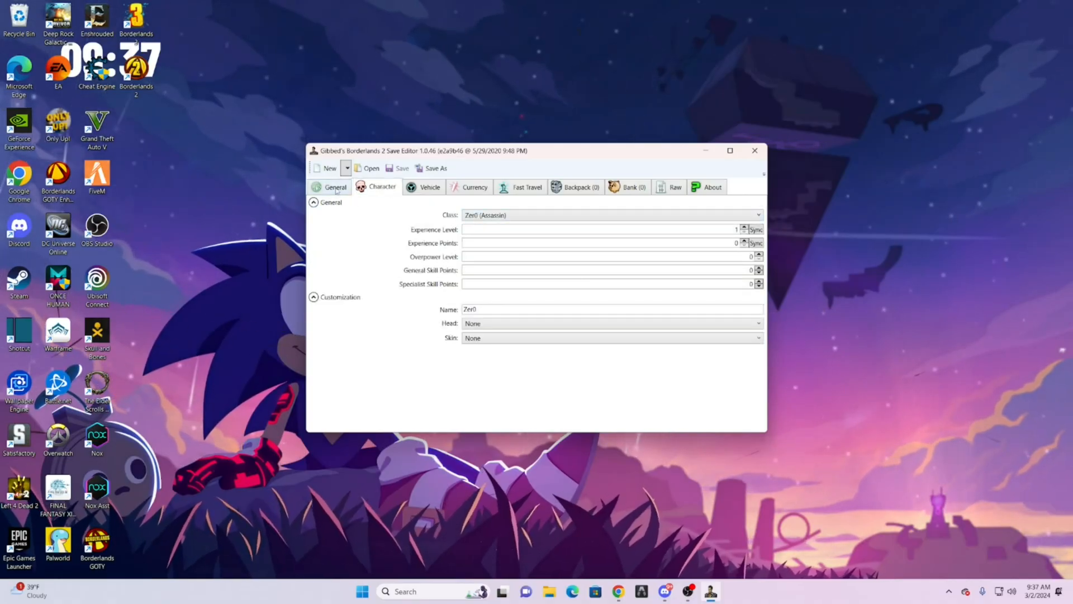
click(329, 167)
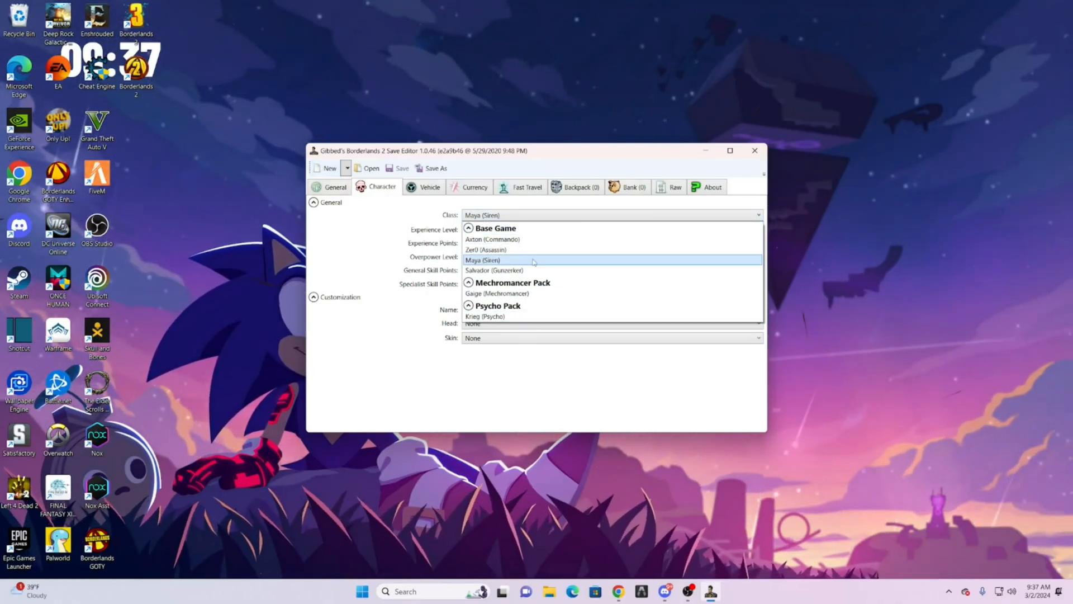
mouse_move(514, 250)
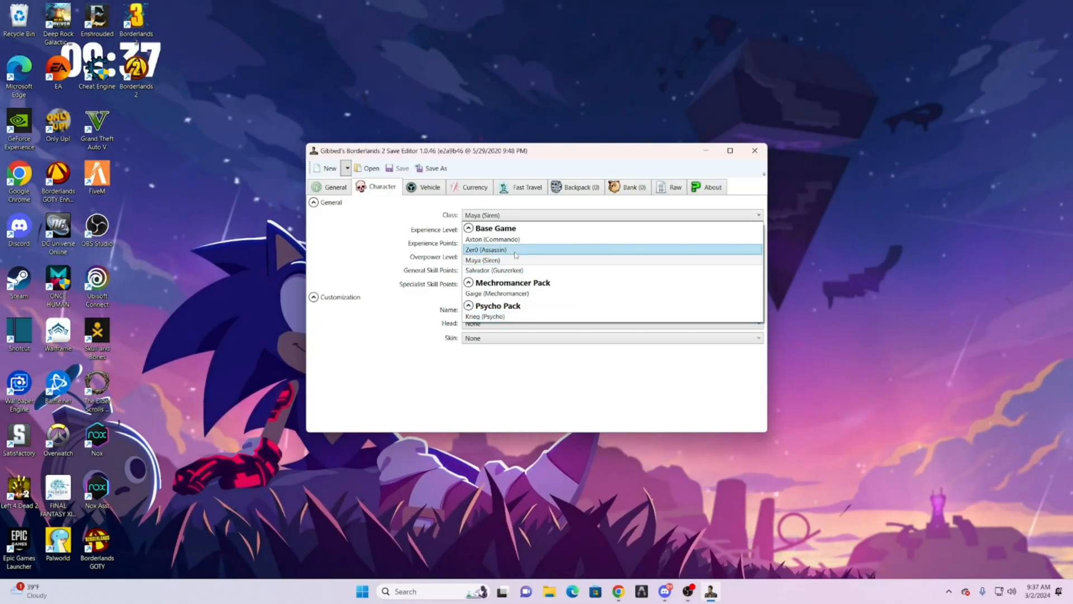
mouse_move(493, 270)
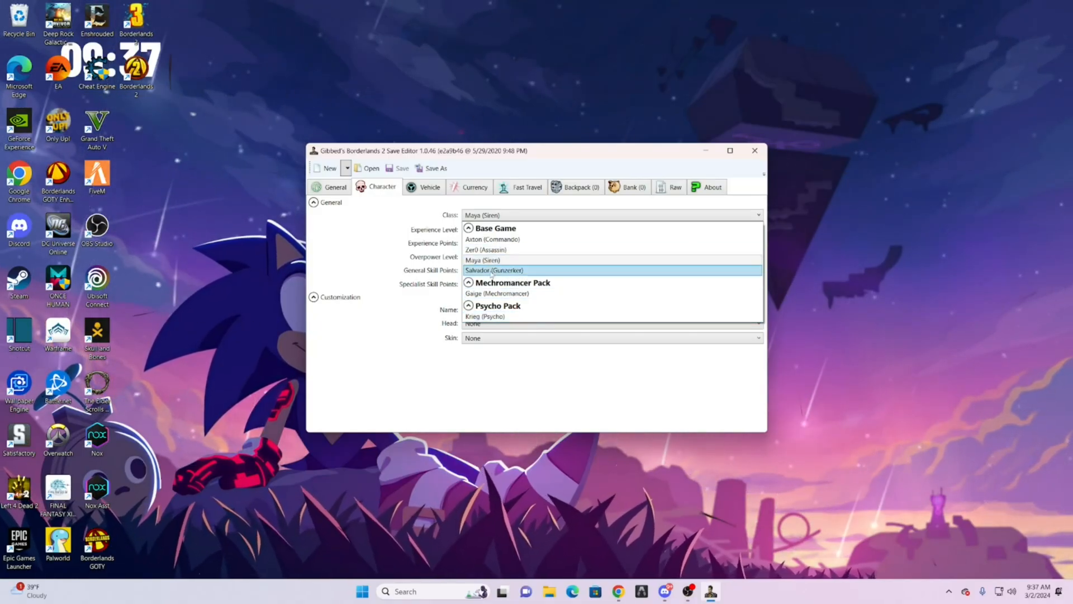
click(491, 249)
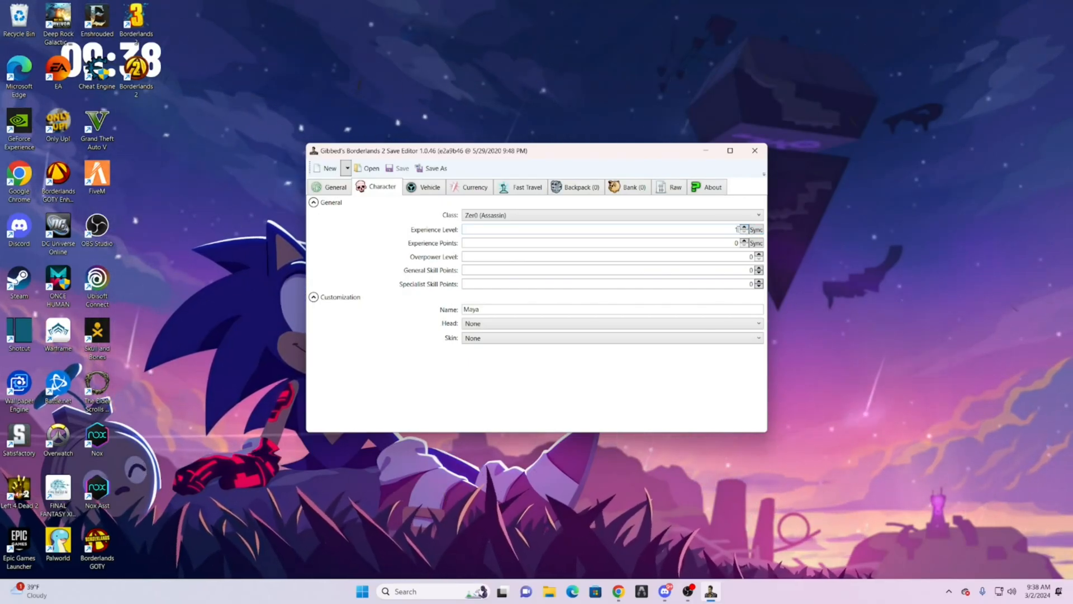
- Set the experience level to 80 and match the experience points to it
click(758, 227)
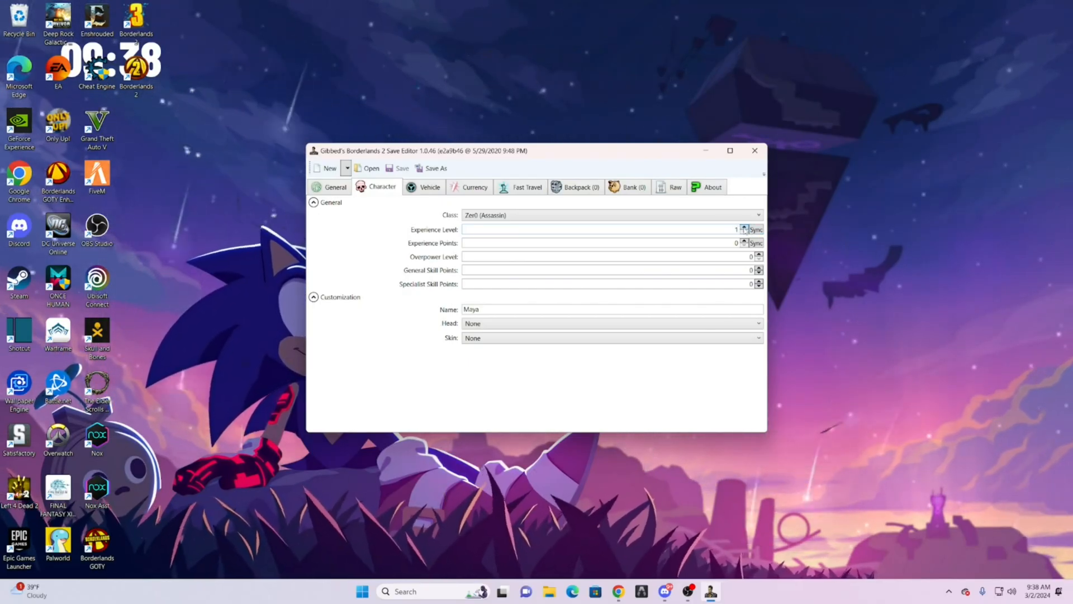
click(744, 227)
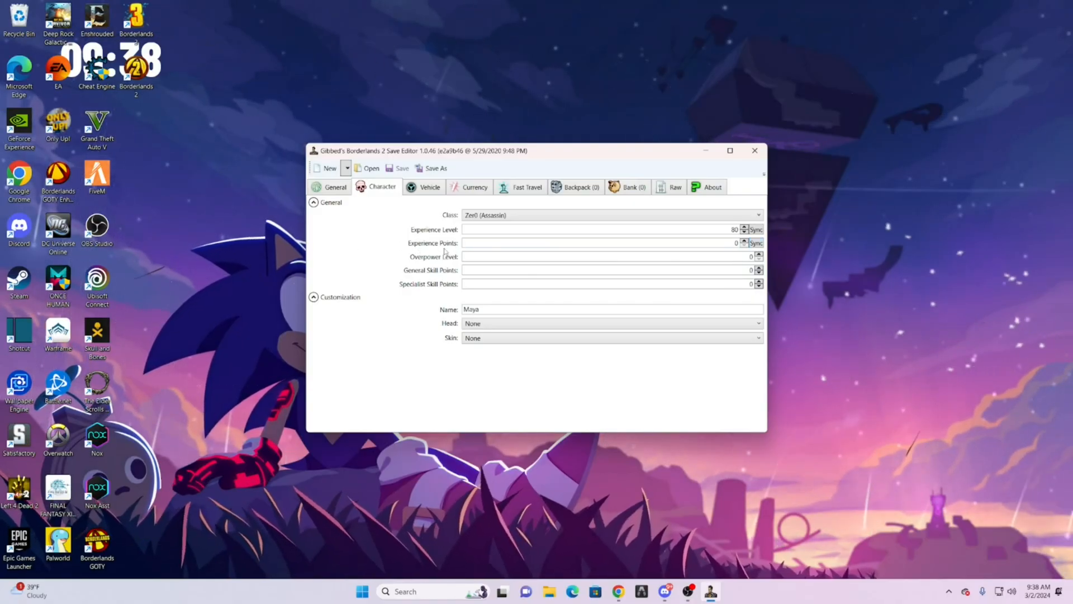
click(756, 243)
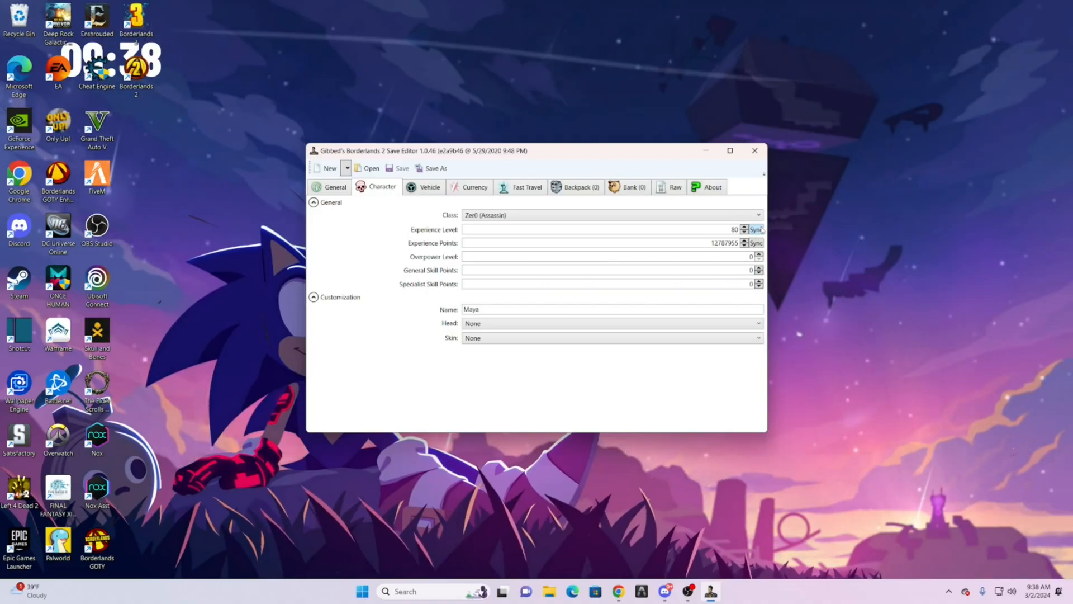
click(758, 232)
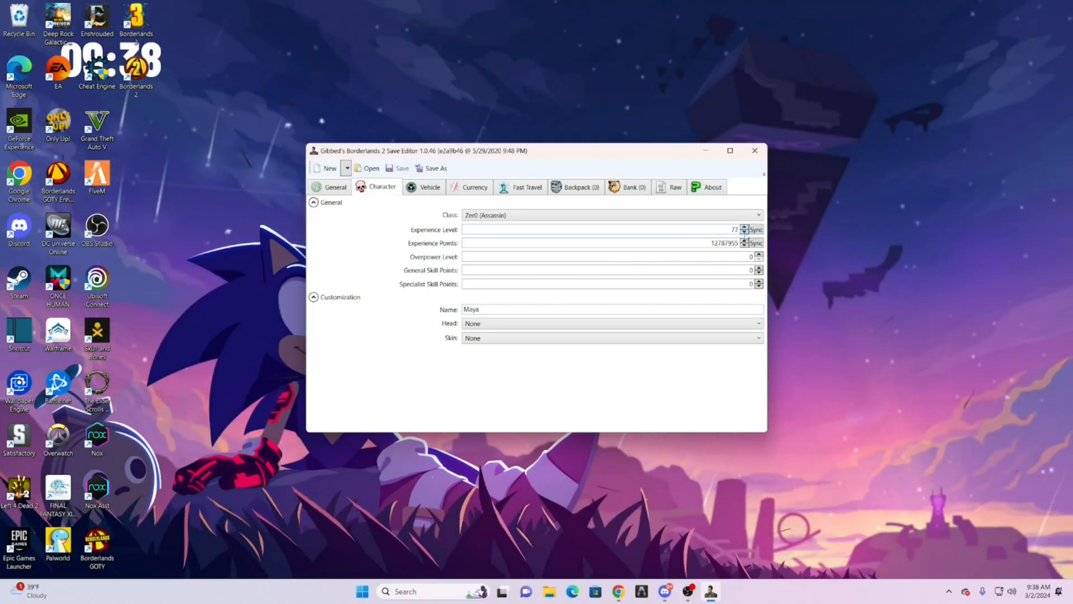
click(745, 227)
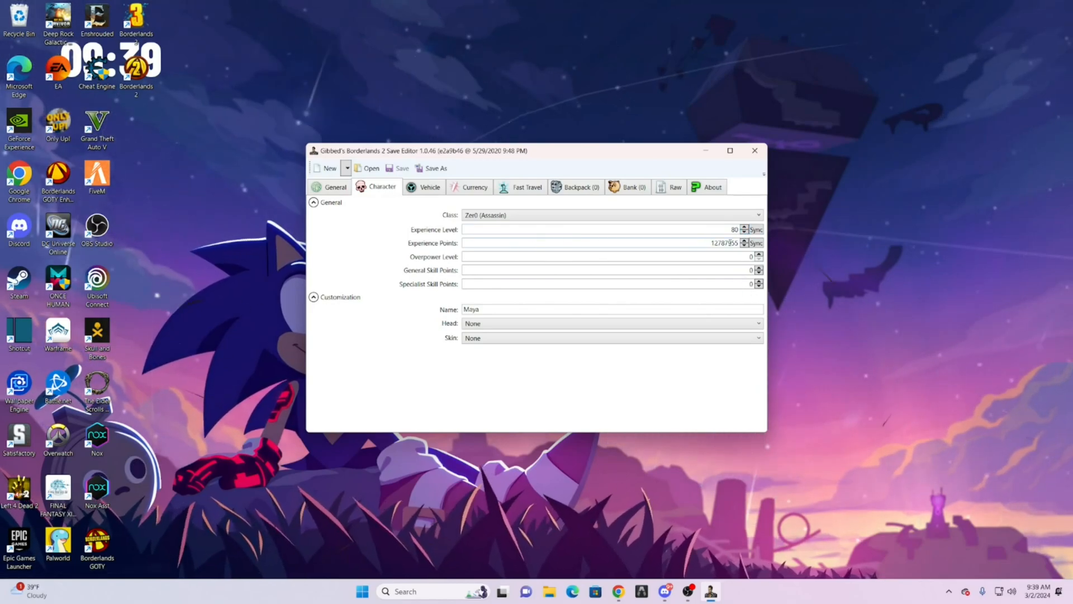
mouse_move(785, 422)
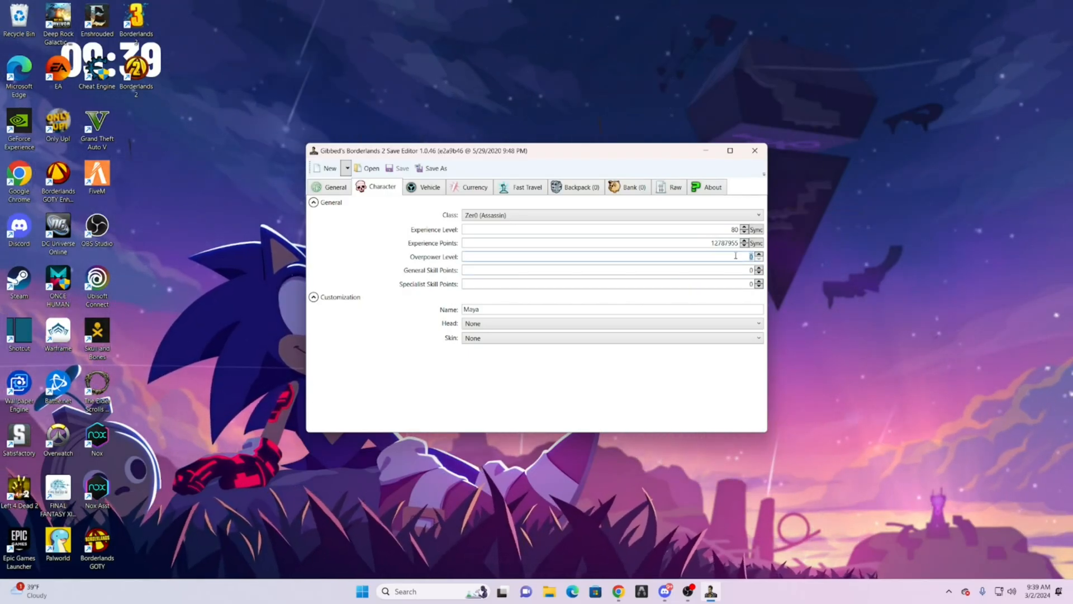
- Set overpower level 10, the Nihilism head and Better Red skin
click(758, 253)
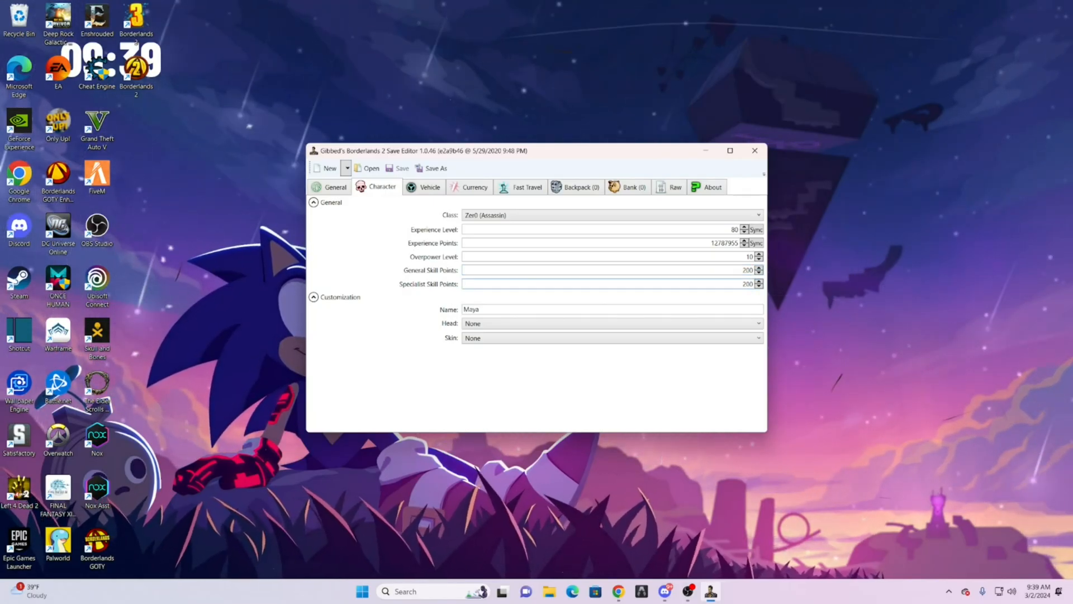
click(758, 338)
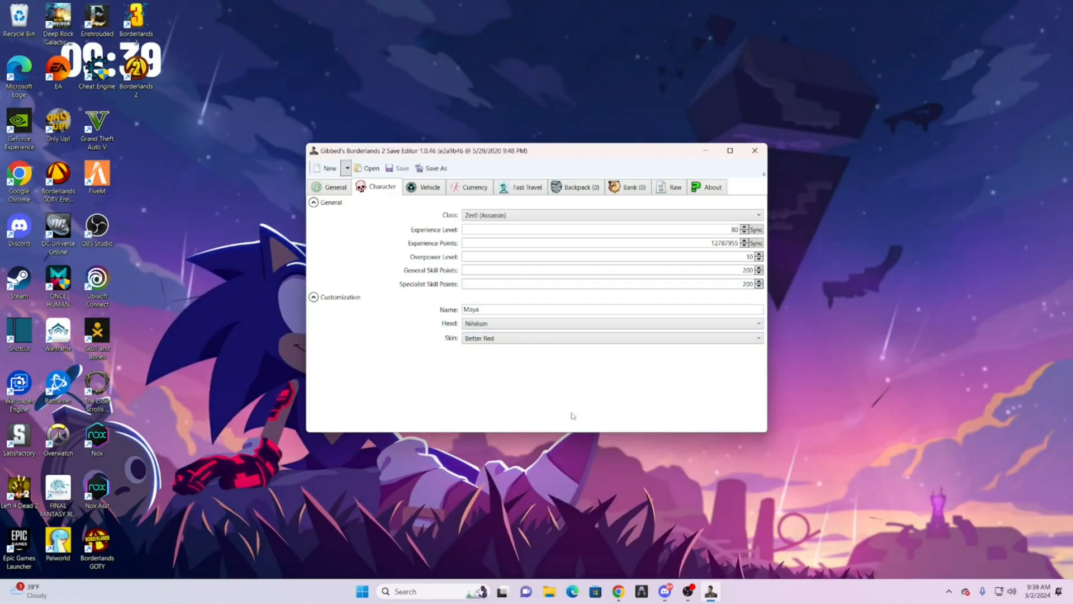
click(428, 186)
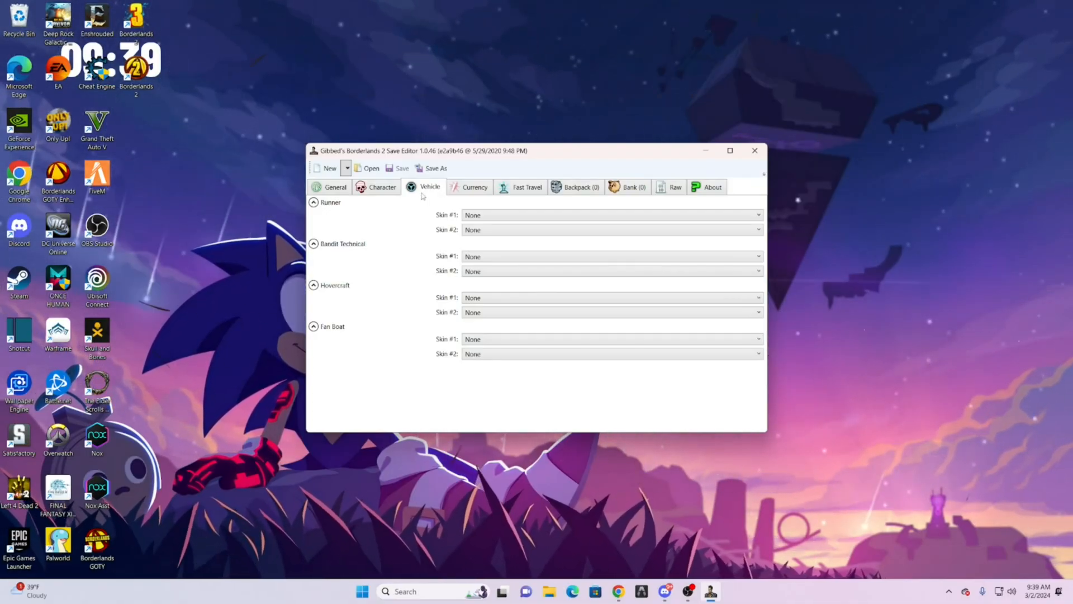
- Review the Currency tab unchanged and show the Fast Travel teleporter list
click(474, 187)
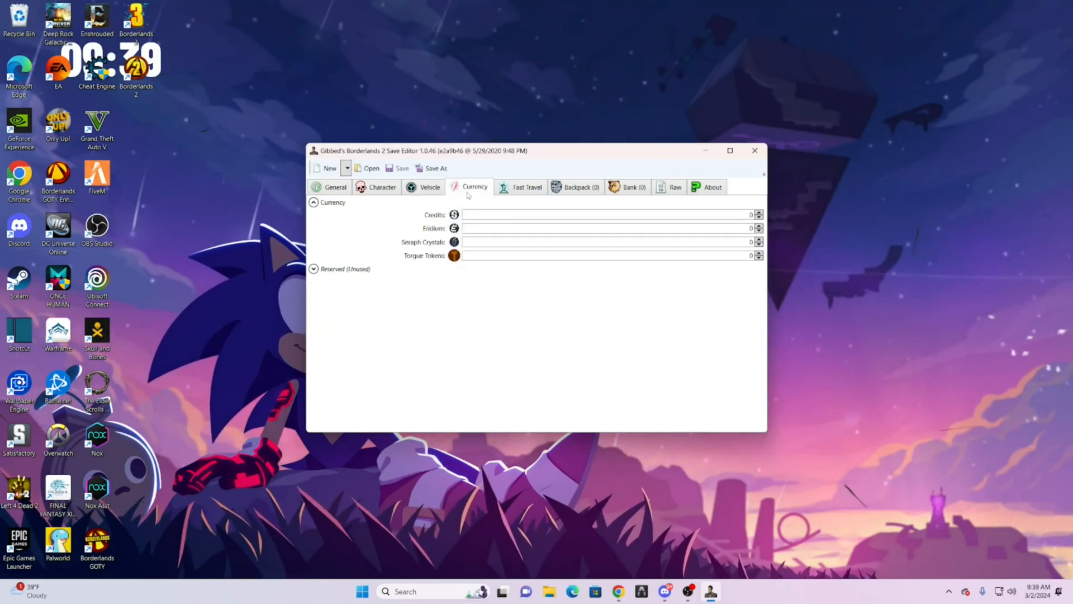
mouse_move(610, 313)
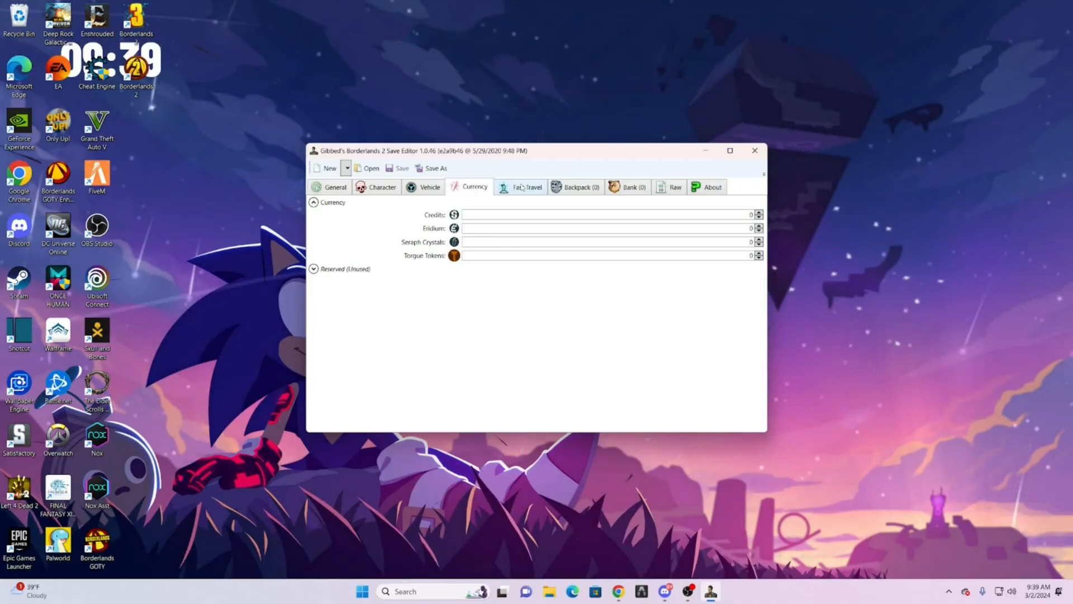
click(527, 187)
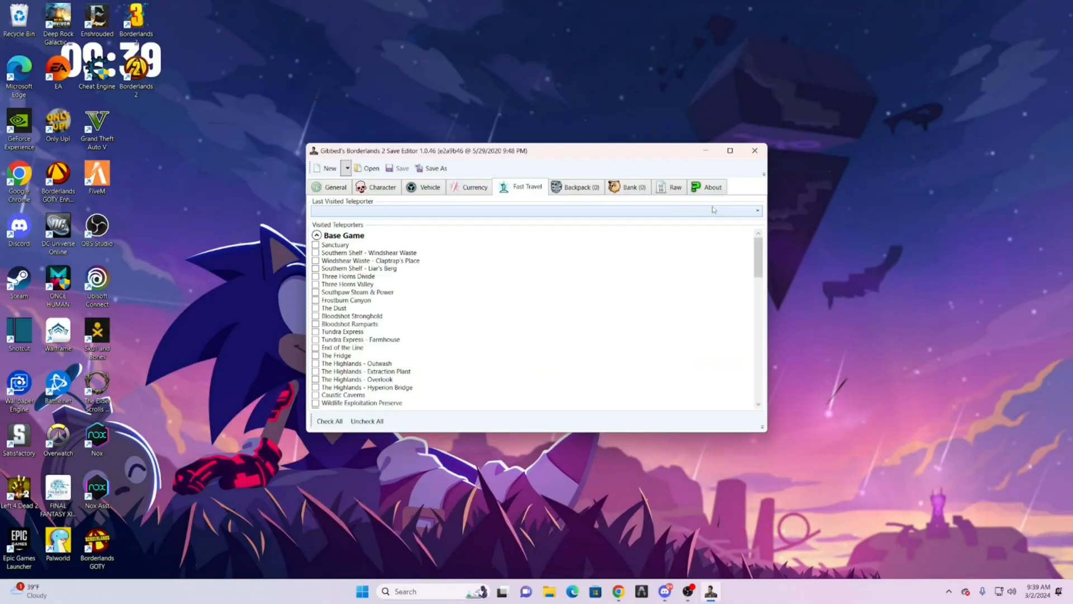
- Check all teleporters then uncheck them again, and show the empty Backpack
scroll(down, 3)
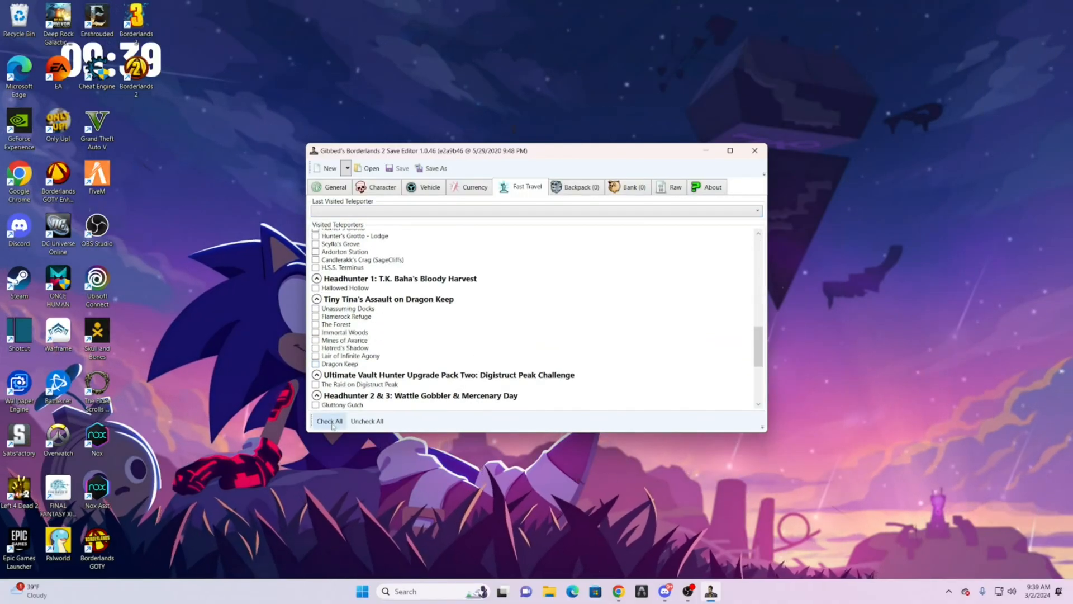
click(329, 422)
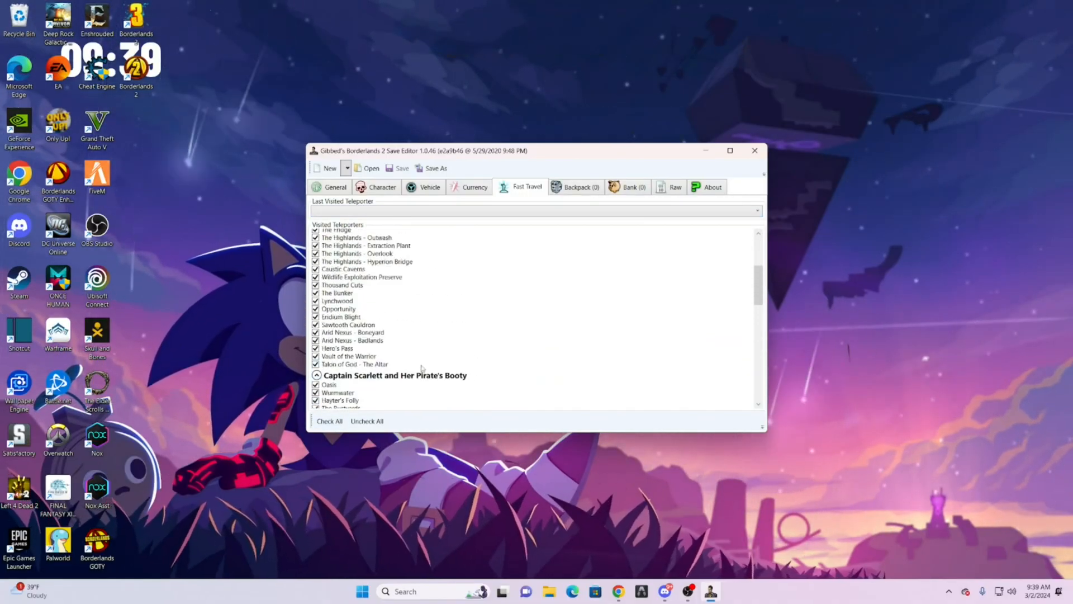
scroll(up, 3)
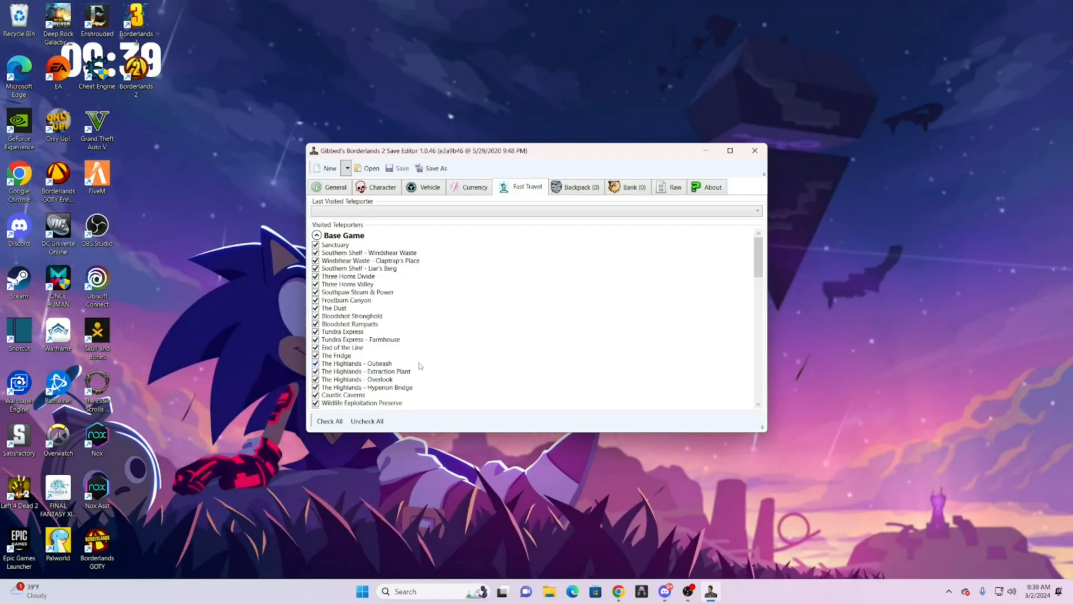
click(367, 421)
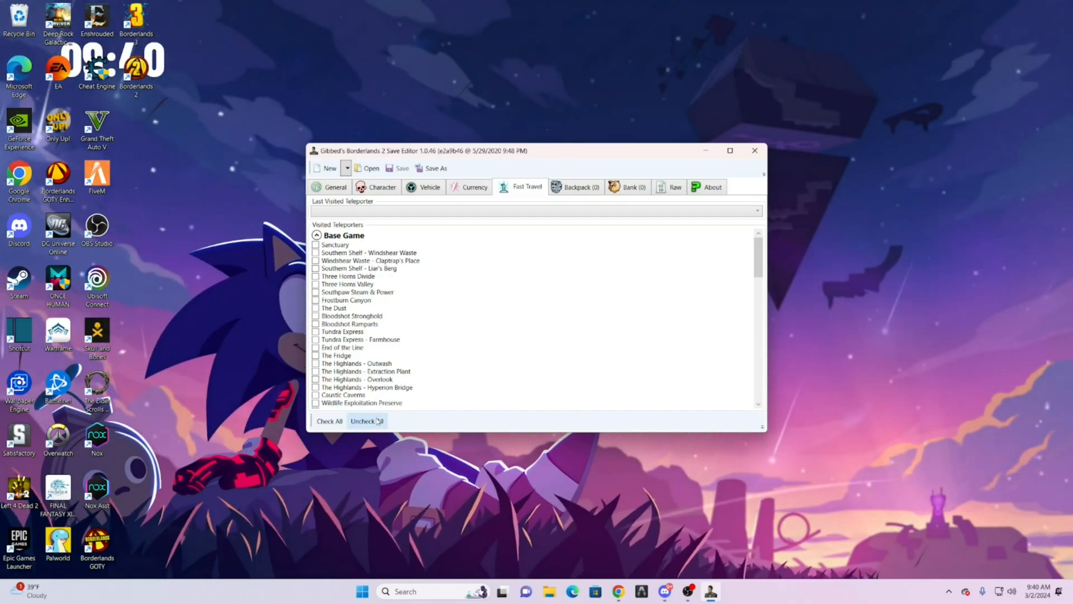
scroll(down, 3)
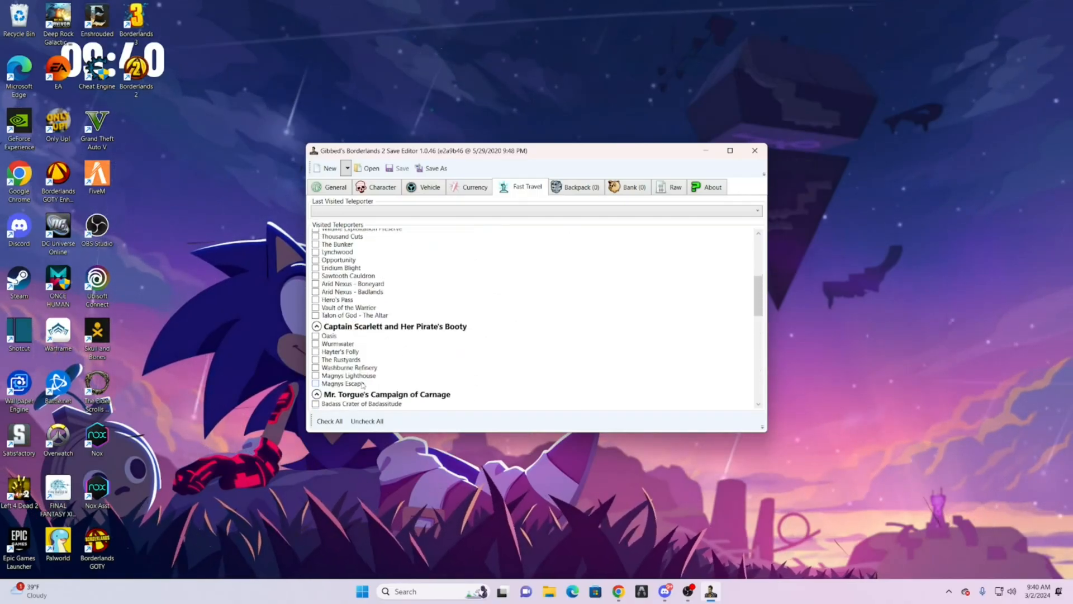
scroll(down, 3)
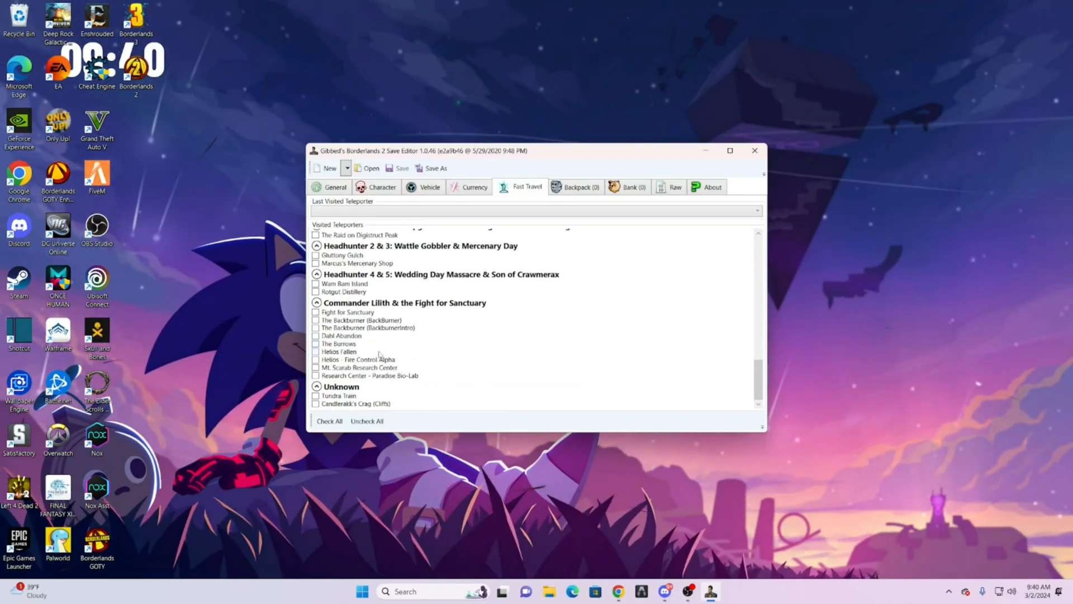
scroll(up, 3)
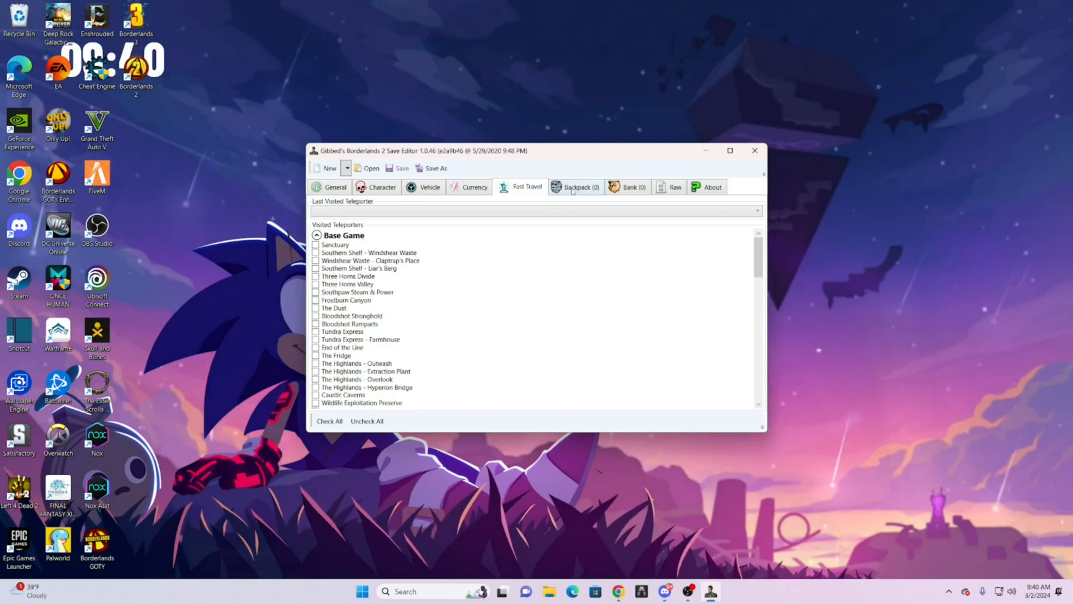
click(577, 186)
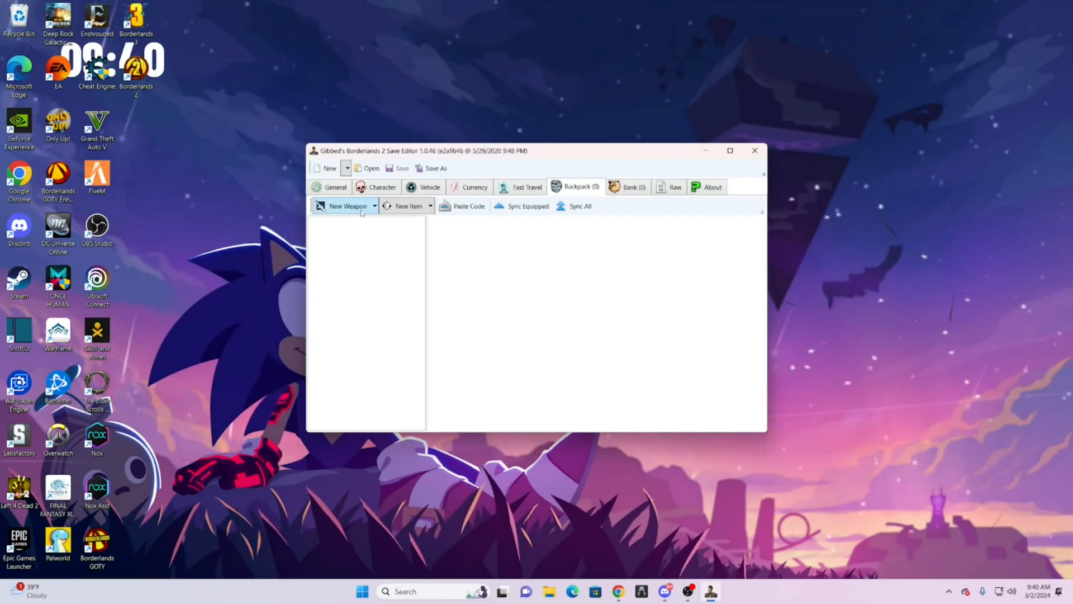
- Add a new WT_Bandit_AssaultRifle weapon with AR_Bandit_4_VeryRare balance
click(345, 205)
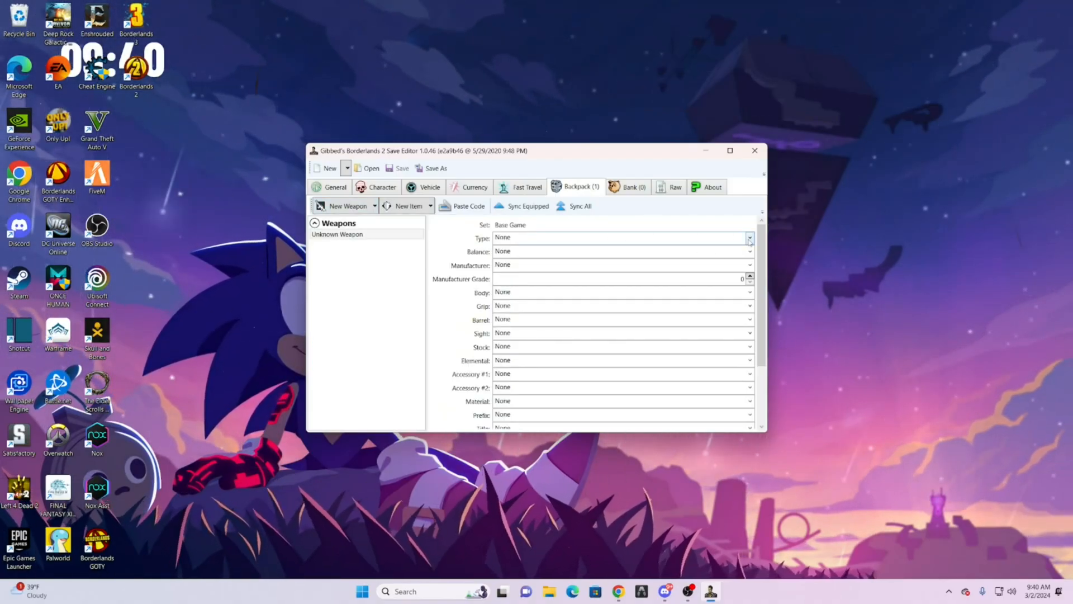
click(749, 237)
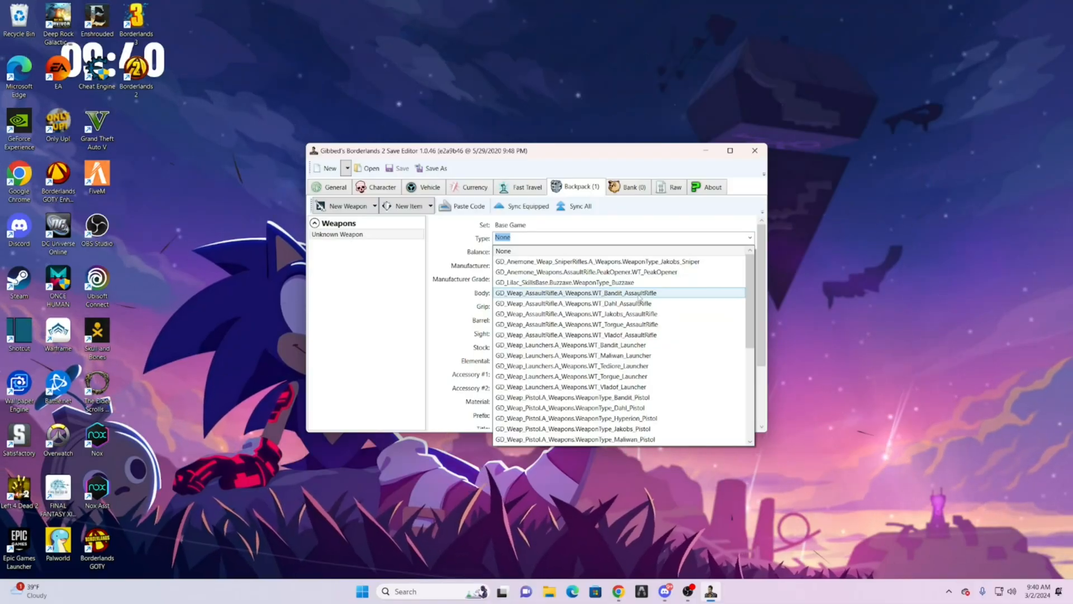
click(577, 292)
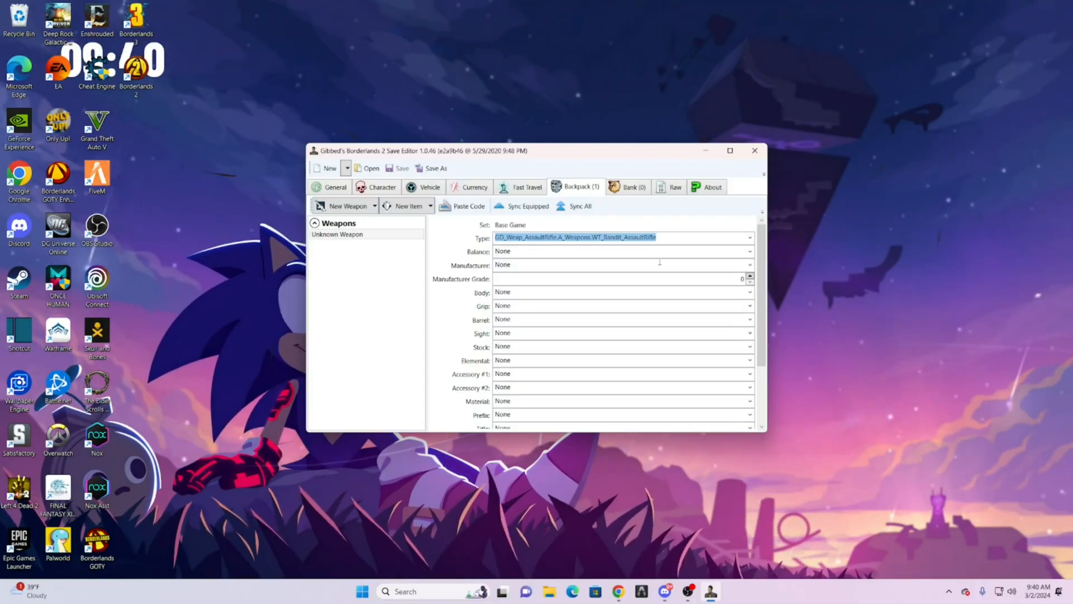
click(749, 250)
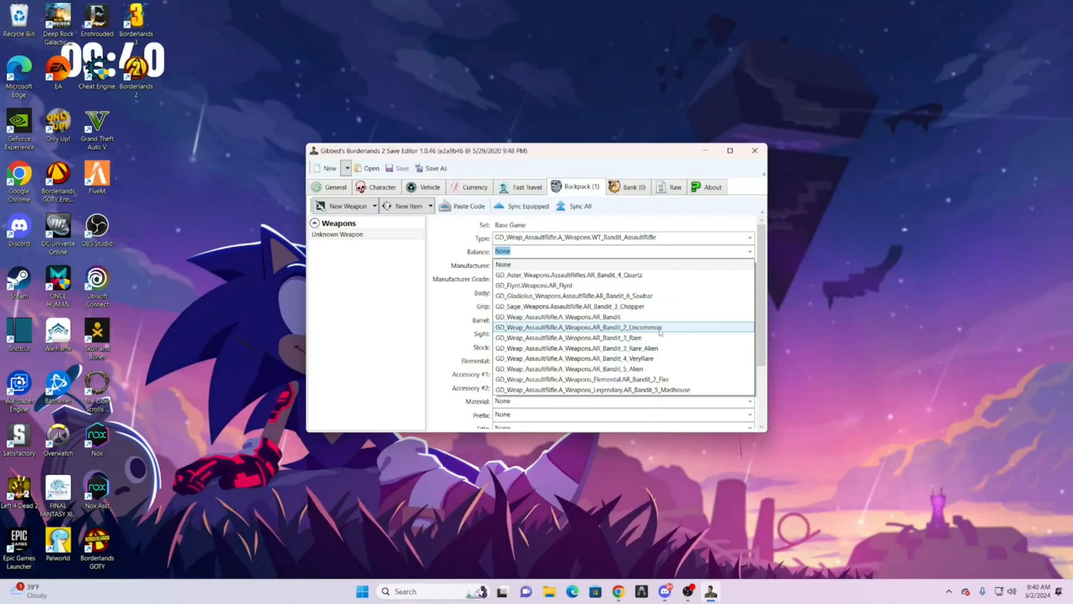
click(569, 358)
text(870)
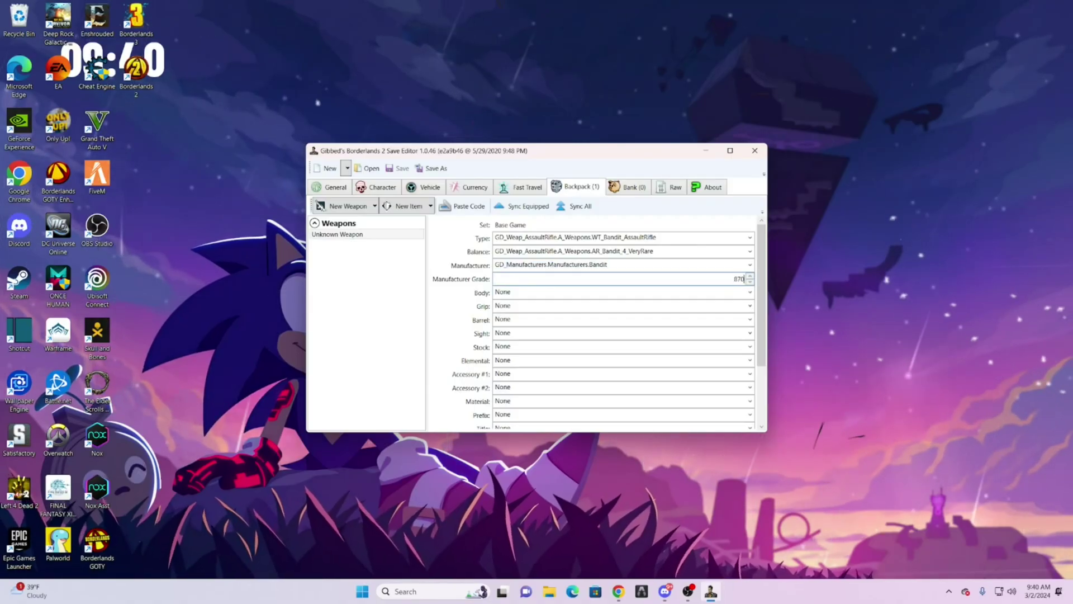
- Give the rifle grade 80, a Shock element and the BanditClamp_Damage accessory
scroll(down, 3)
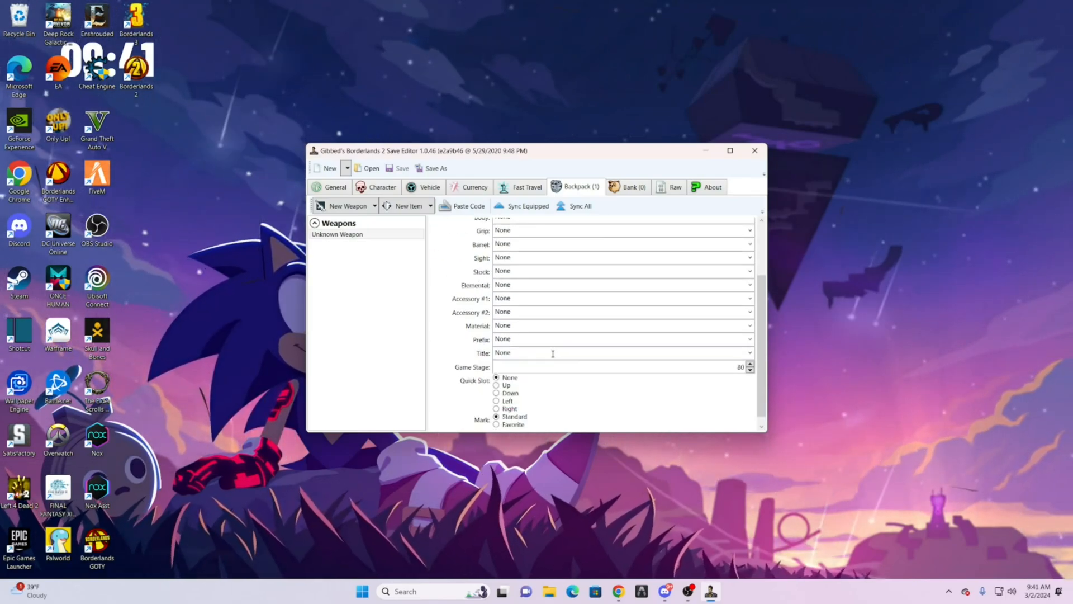
click(749, 284)
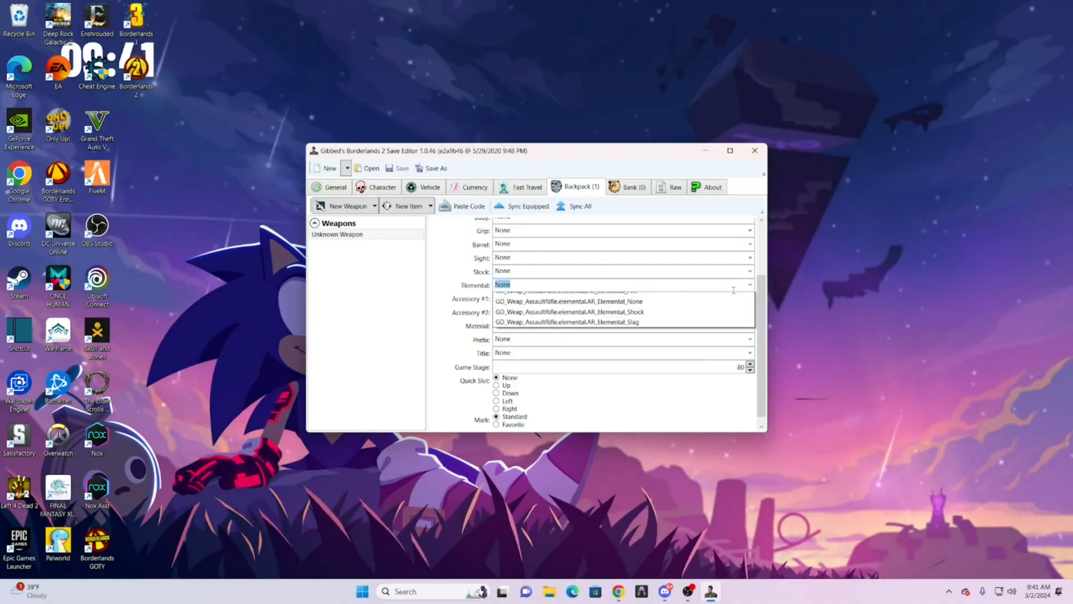
click(568, 312)
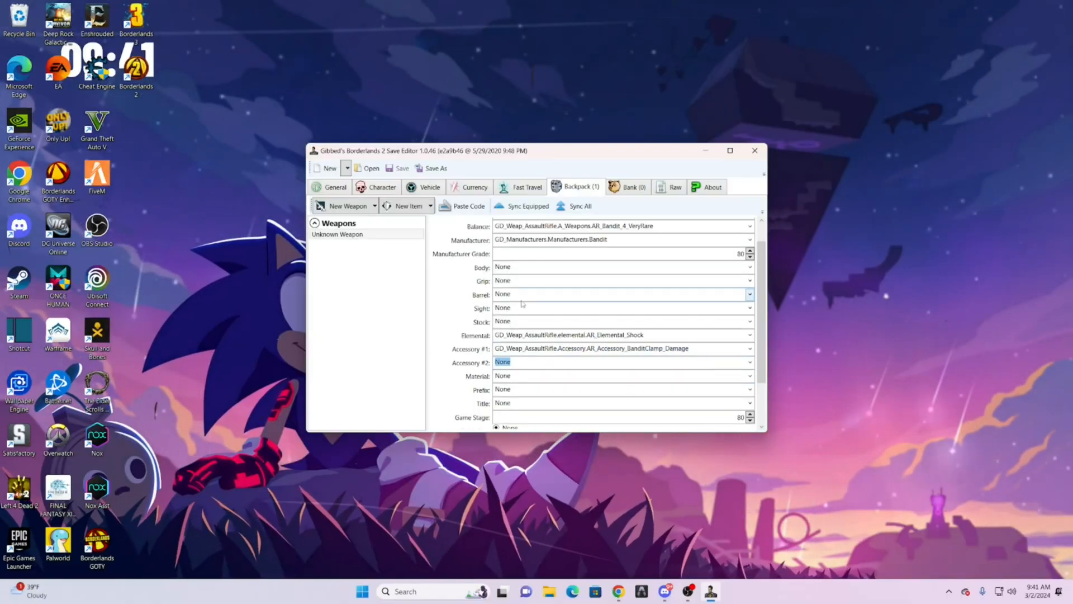
scroll(up, 3)
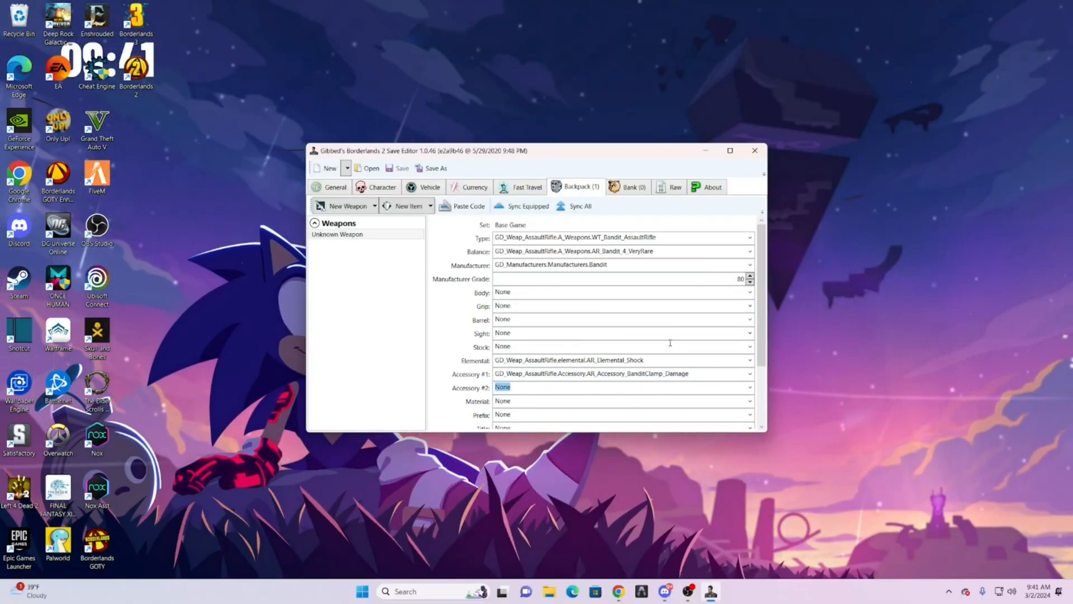
scroll(down, 3)
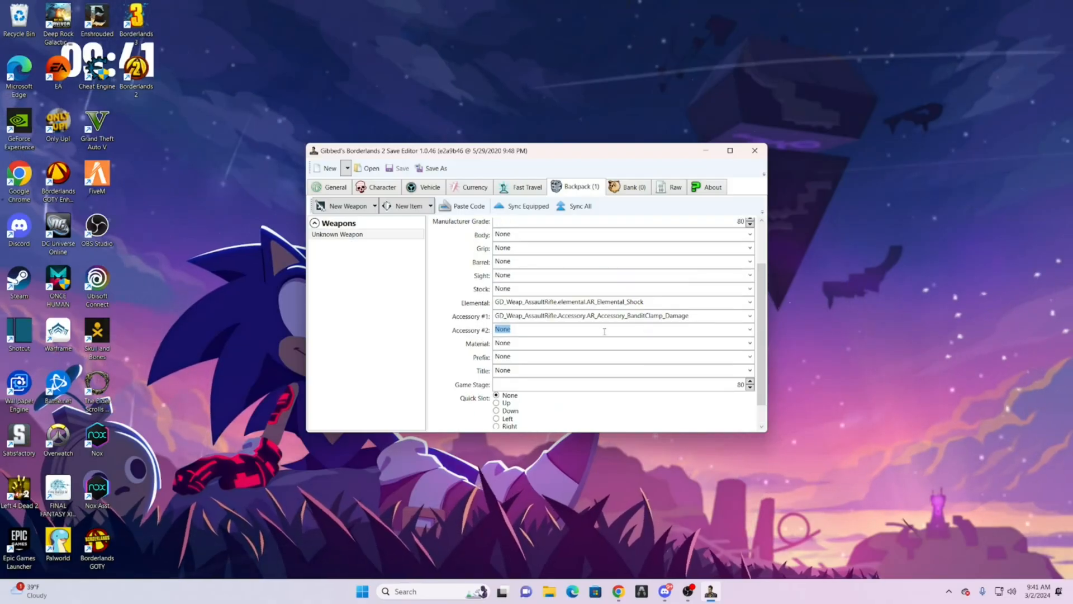
scroll(up, 3)
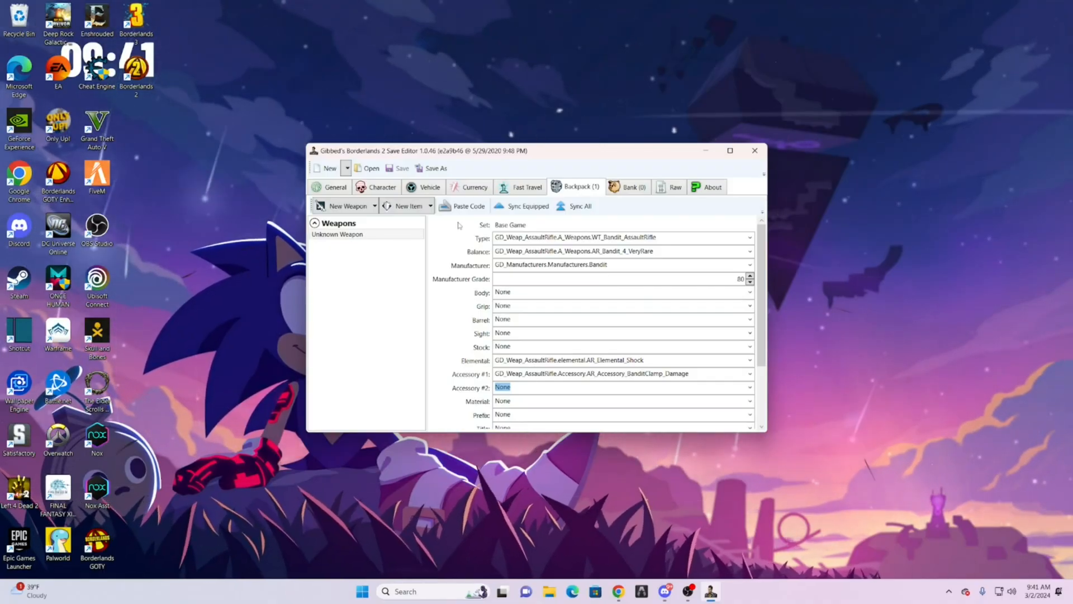
click(510, 224)
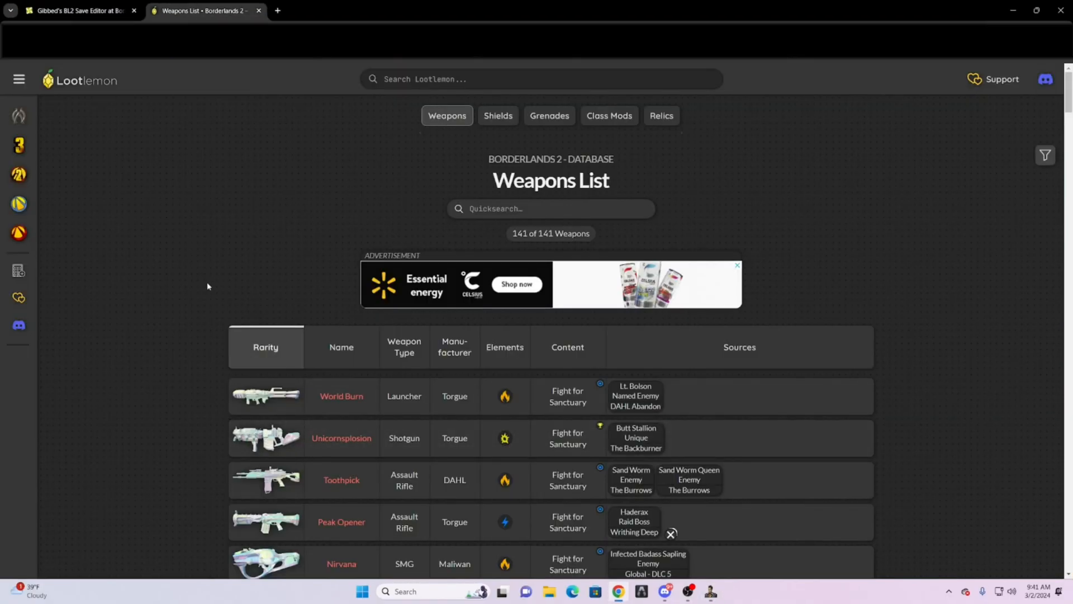
- Find World Burn in Lootlemon's Weapons List and copy its weapon code
click(266, 346)
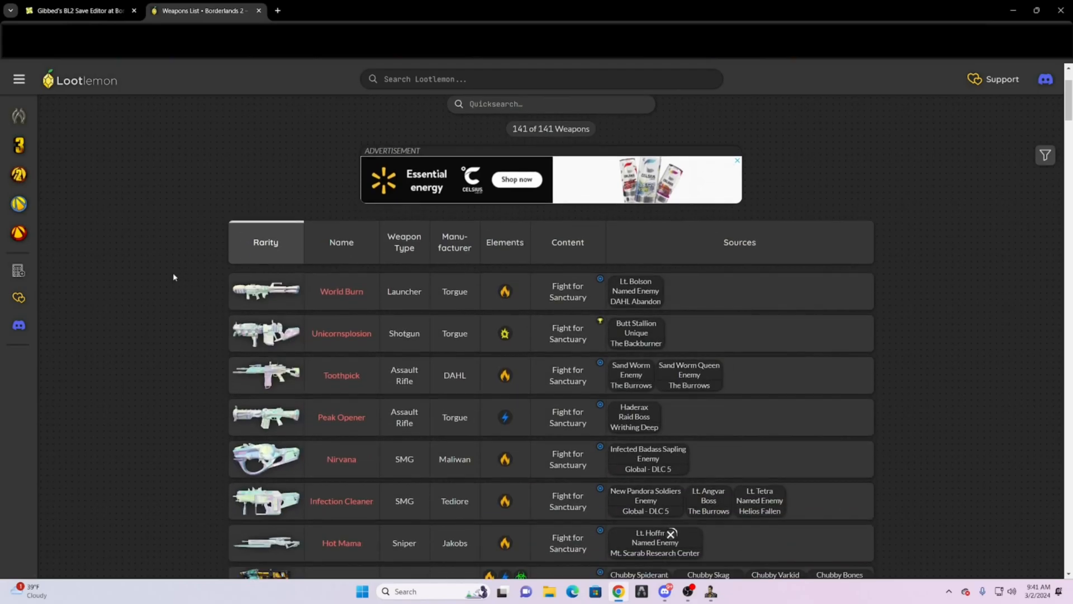
scroll(up, 3)
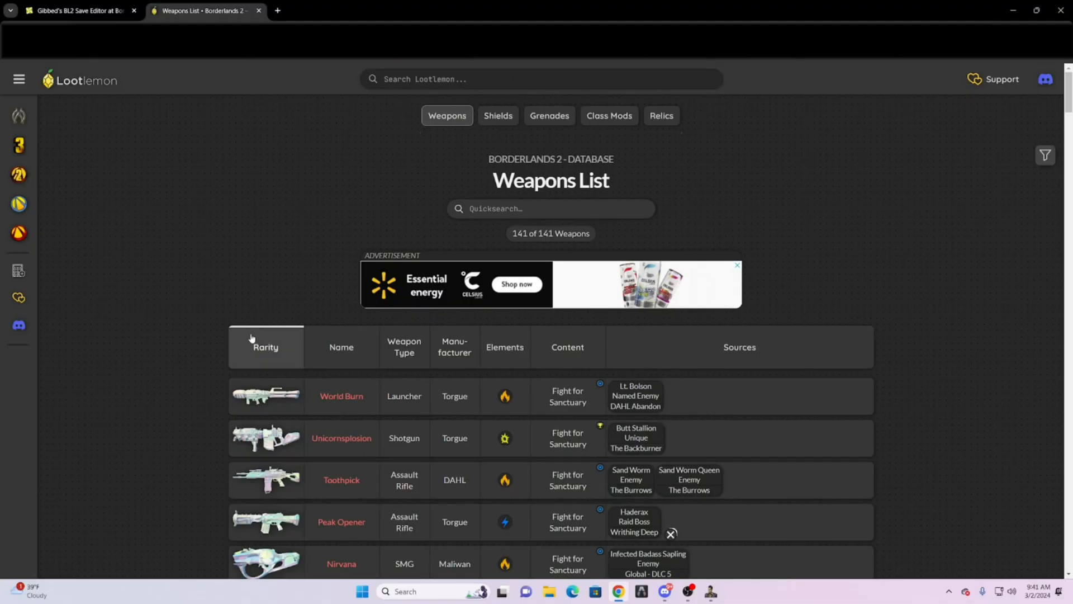
scroll(down, 3)
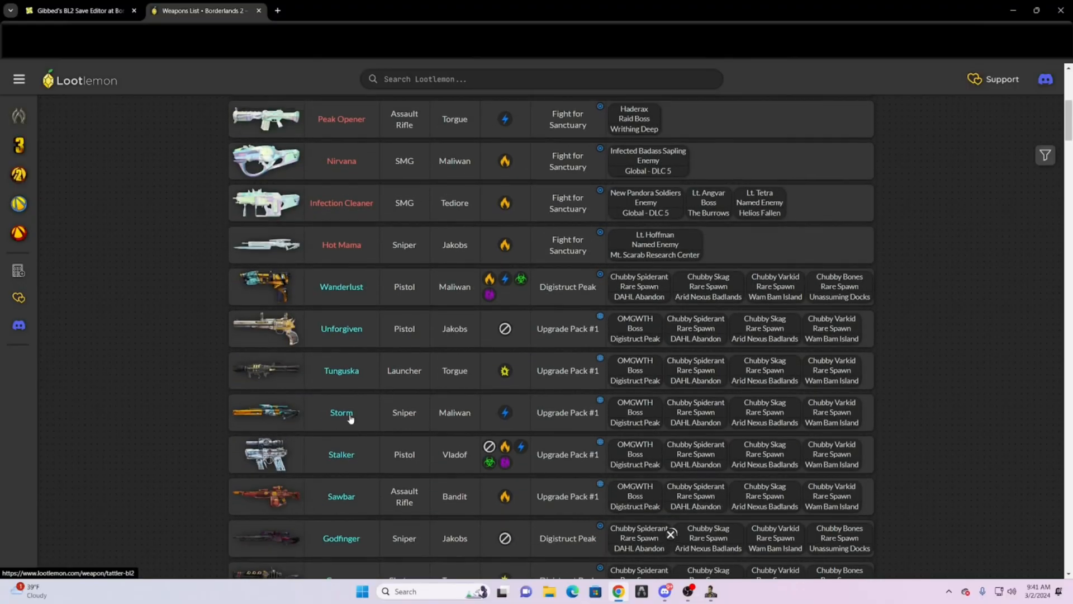
scroll(up, 3)
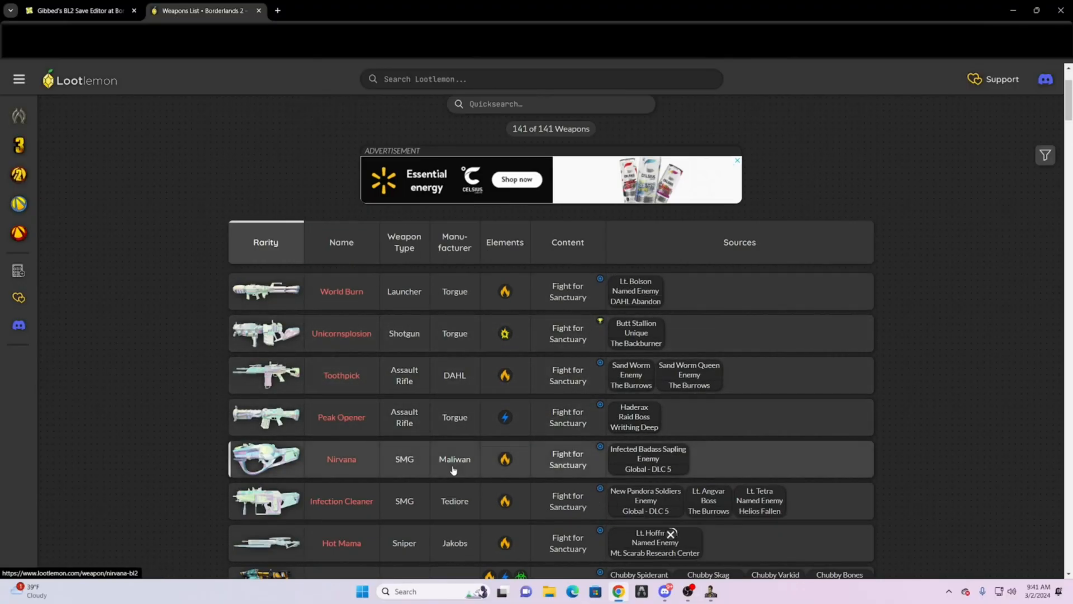
mouse_move(344, 297)
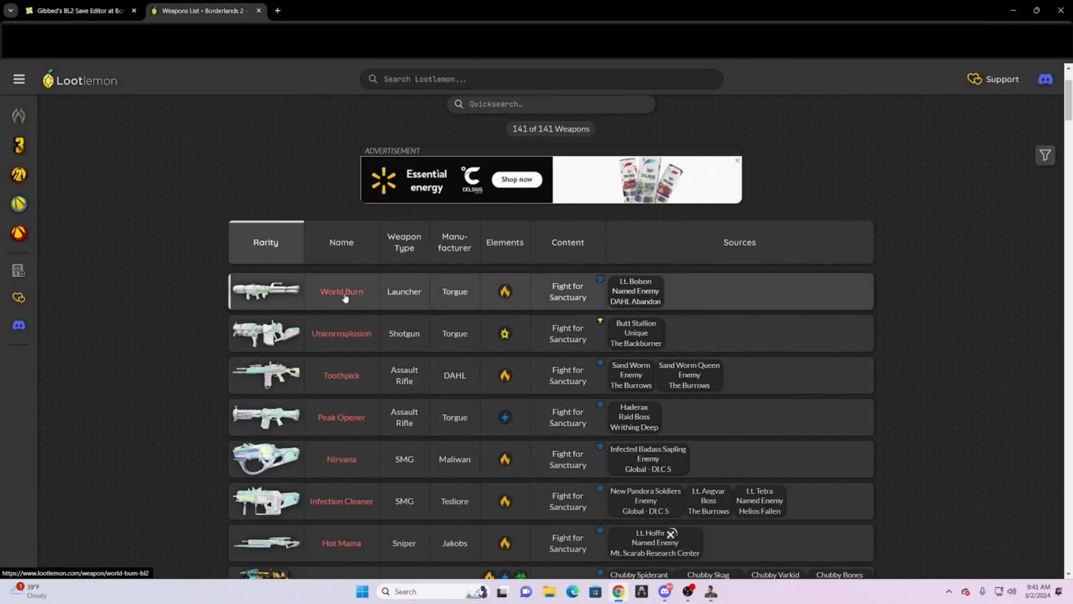
click(341, 291)
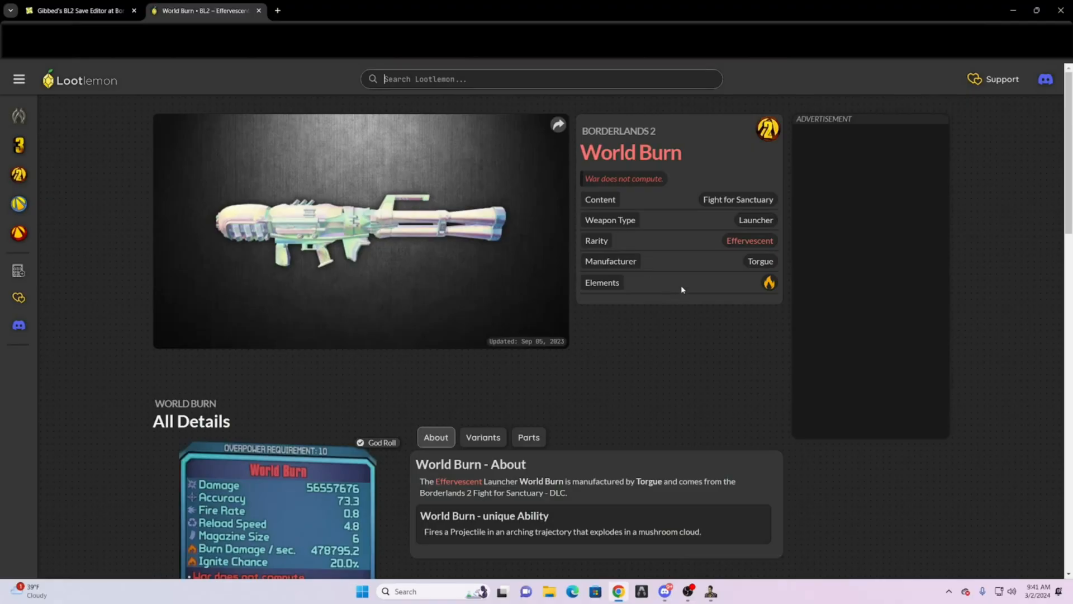
scroll(down, 3)
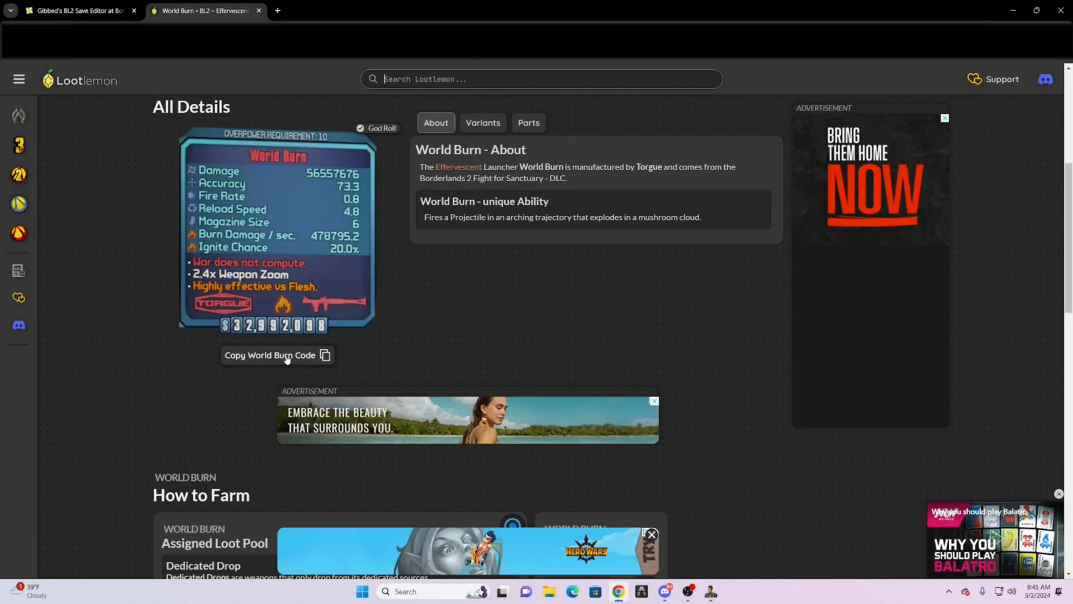
click(277, 355)
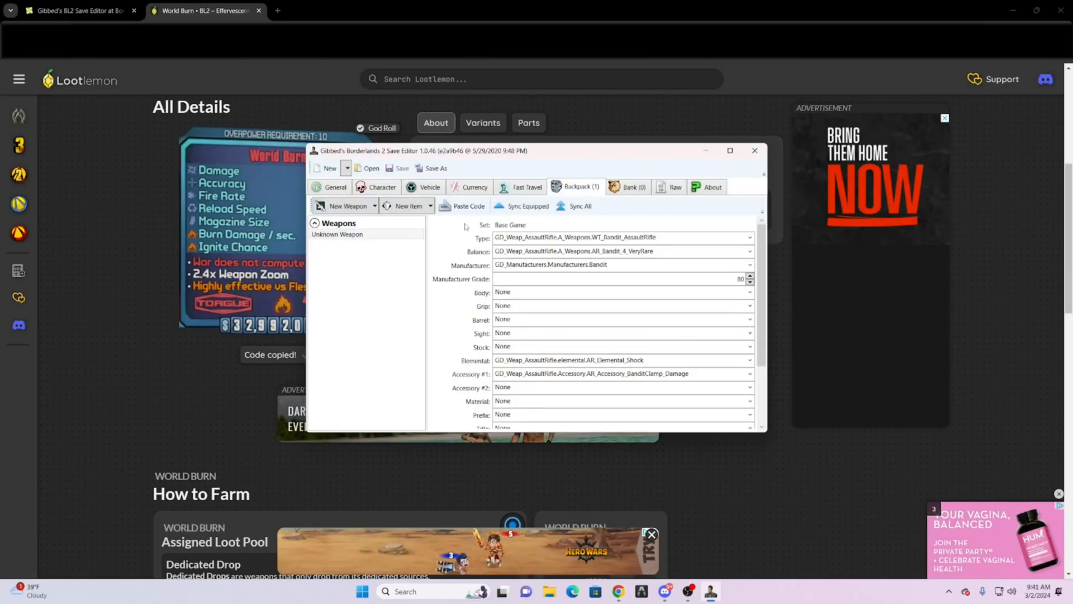
- Paste the copied World Burn launcher code into the backpack and check its accessory part
click(467, 205)
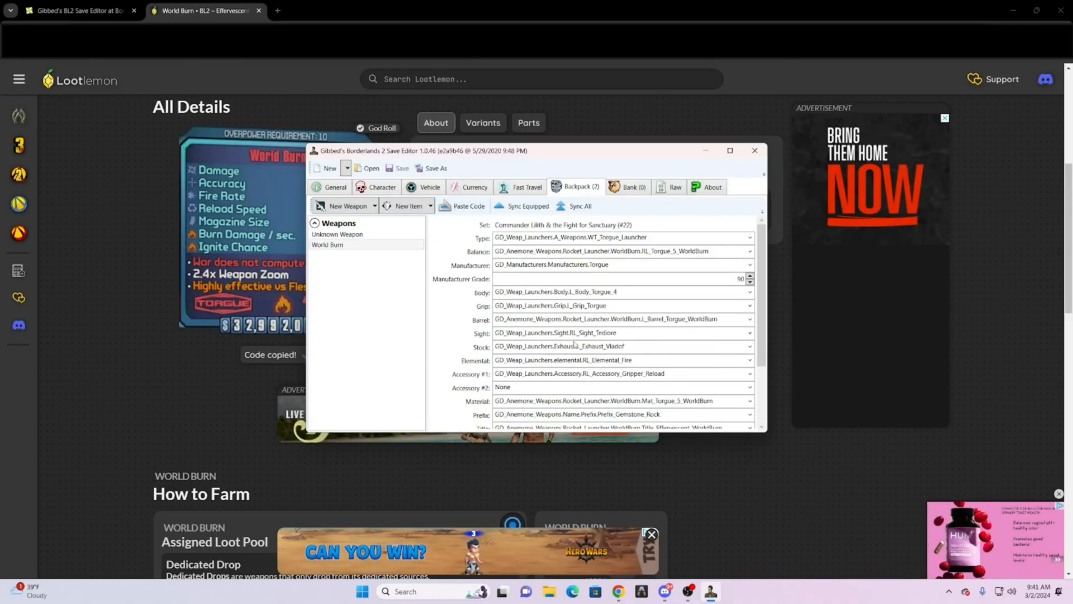
scroll(down, 3)
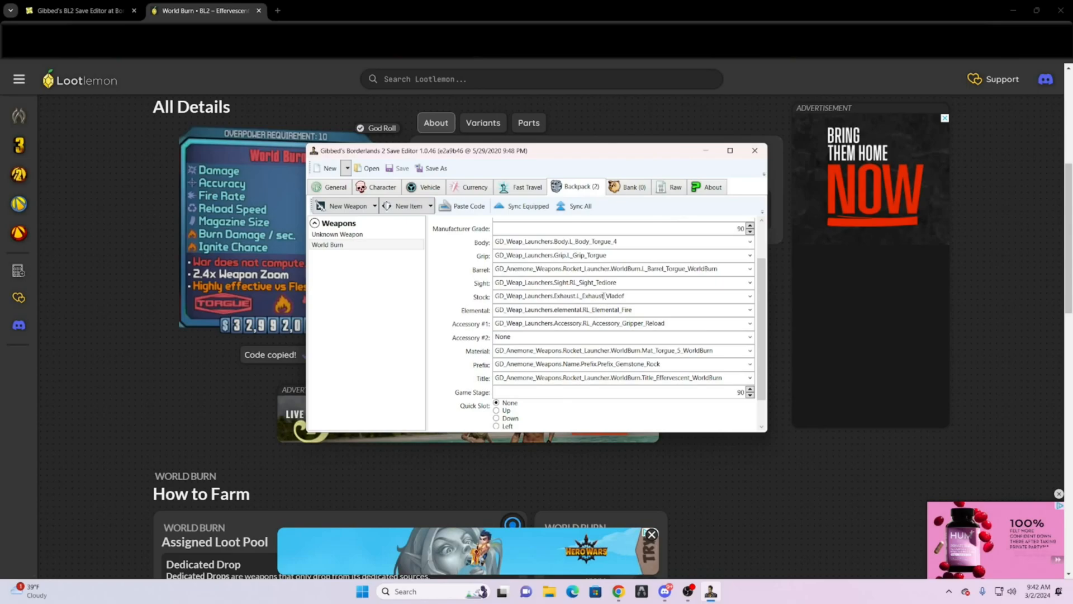
scroll(up, 3)
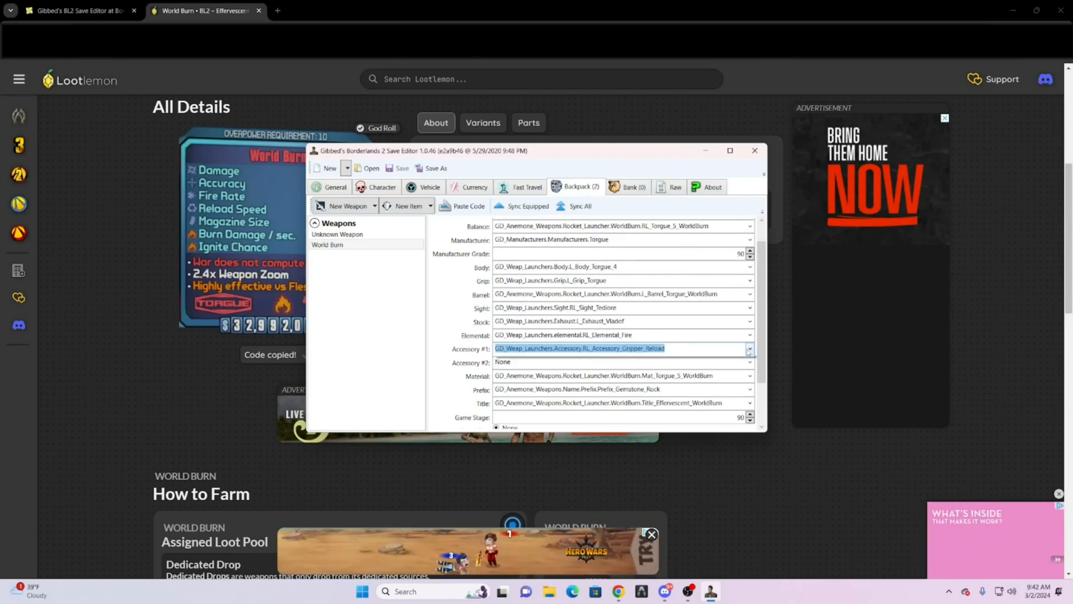
click(748, 349)
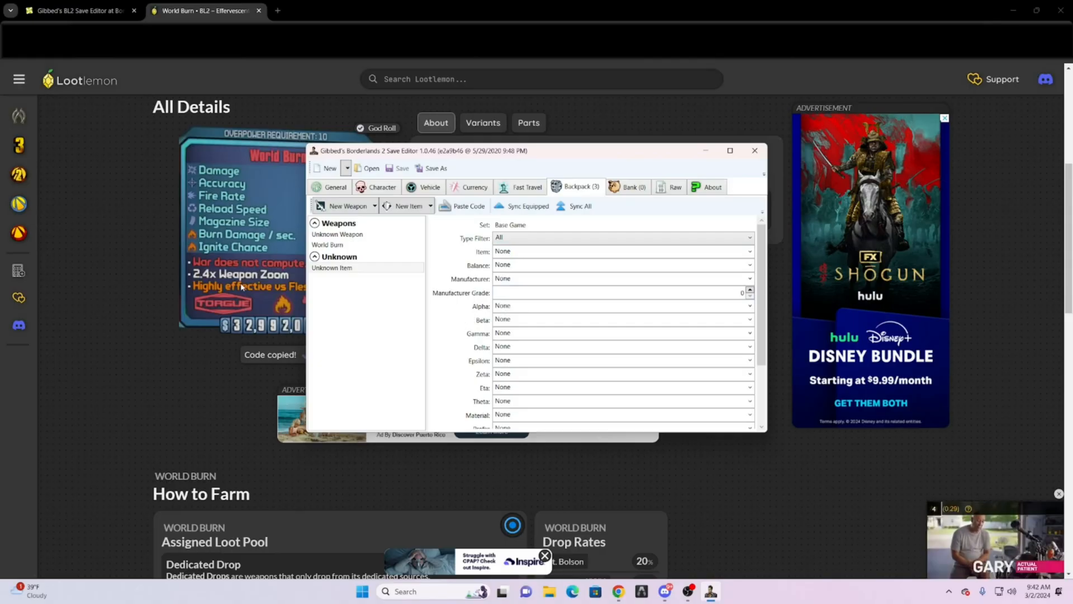
- Add a new blank item to the backpack, leaving its item type unset
click(749, 251)
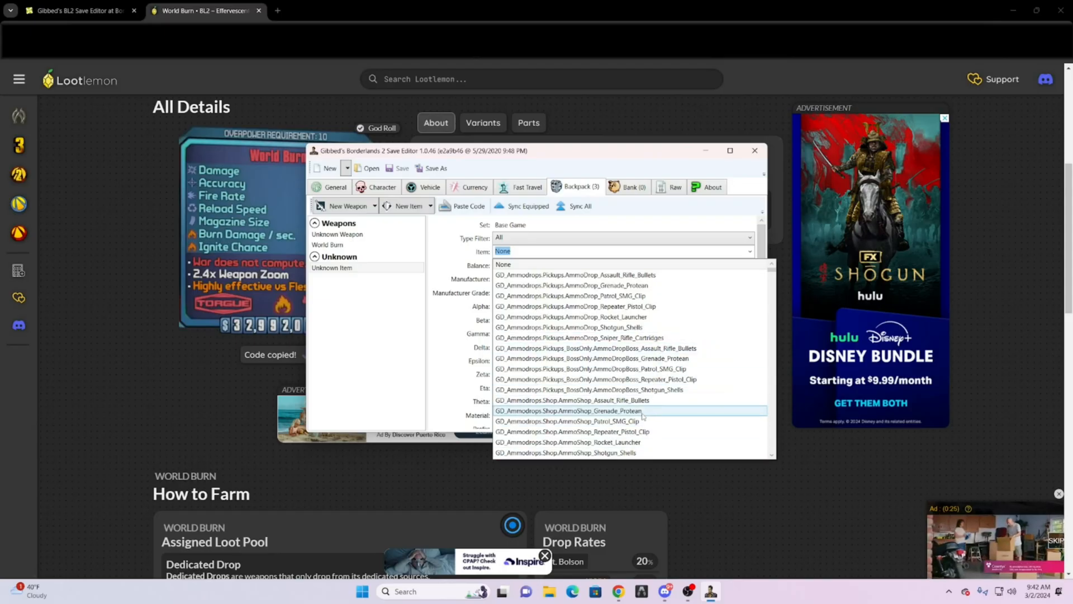
mouse_move(435, 262)
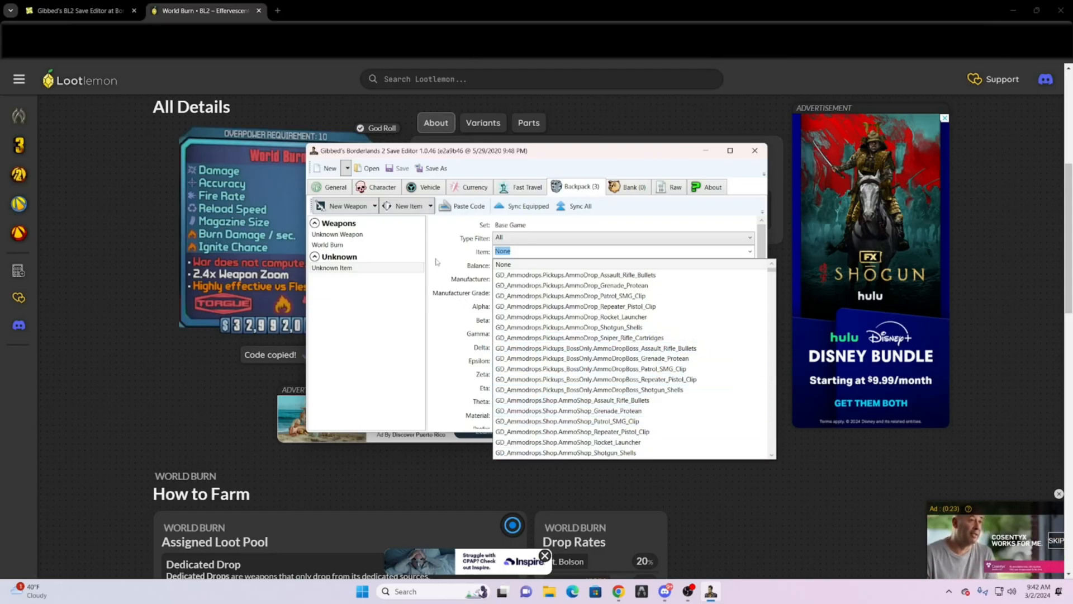
click(502, 252)
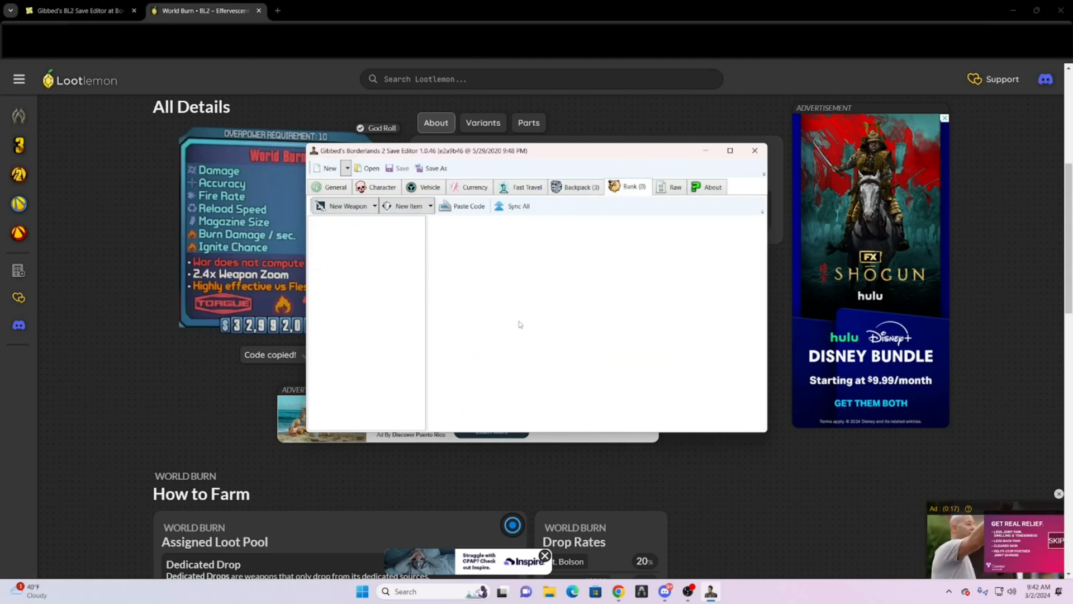
mouse_move(530, 258)
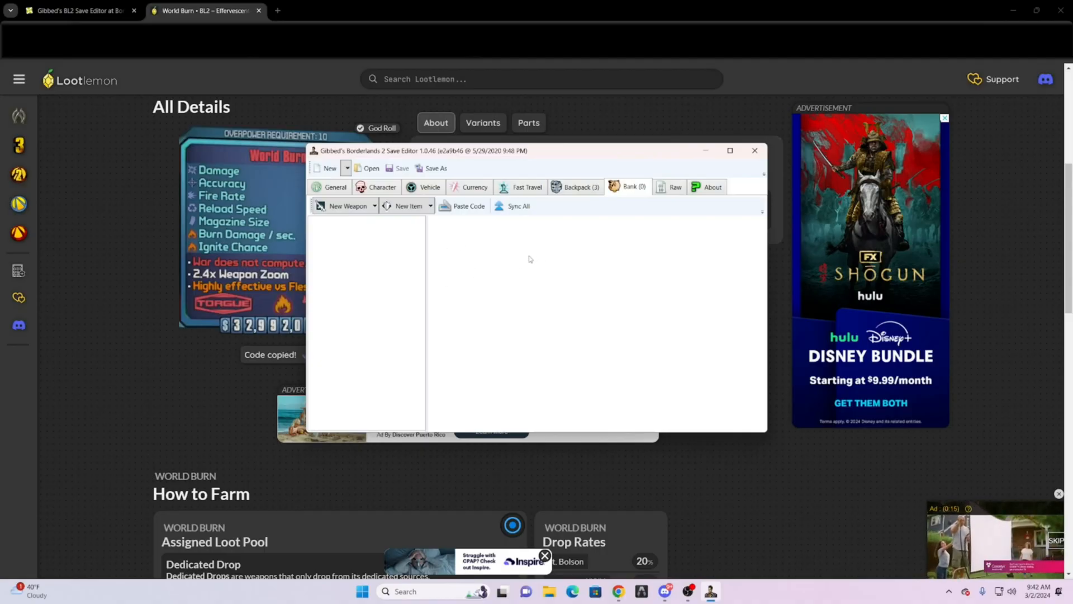
- Paste the World Burn launcher code into the Bank as its one weapon
click(374, 206)
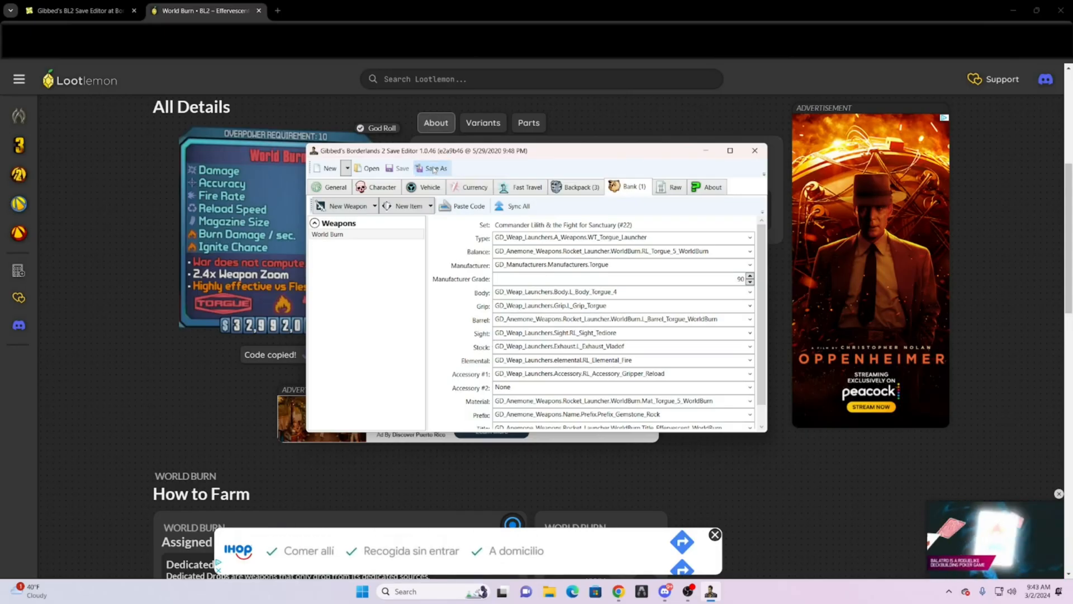
- Save the edited character as Save0006.sav in the numbered SaveData folder
click(431, 168)
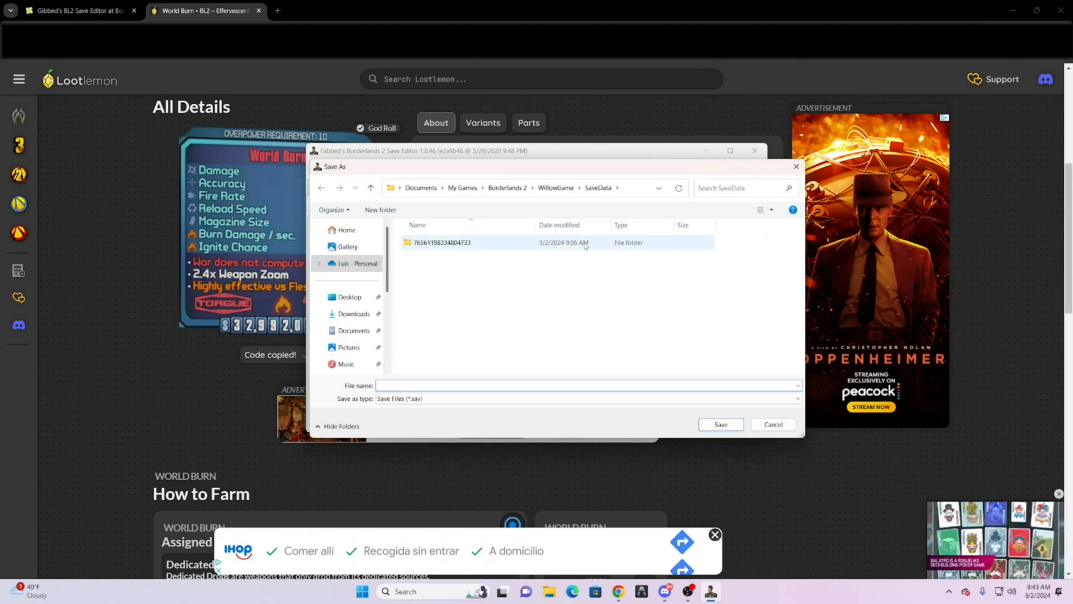
double_click(440, 242)
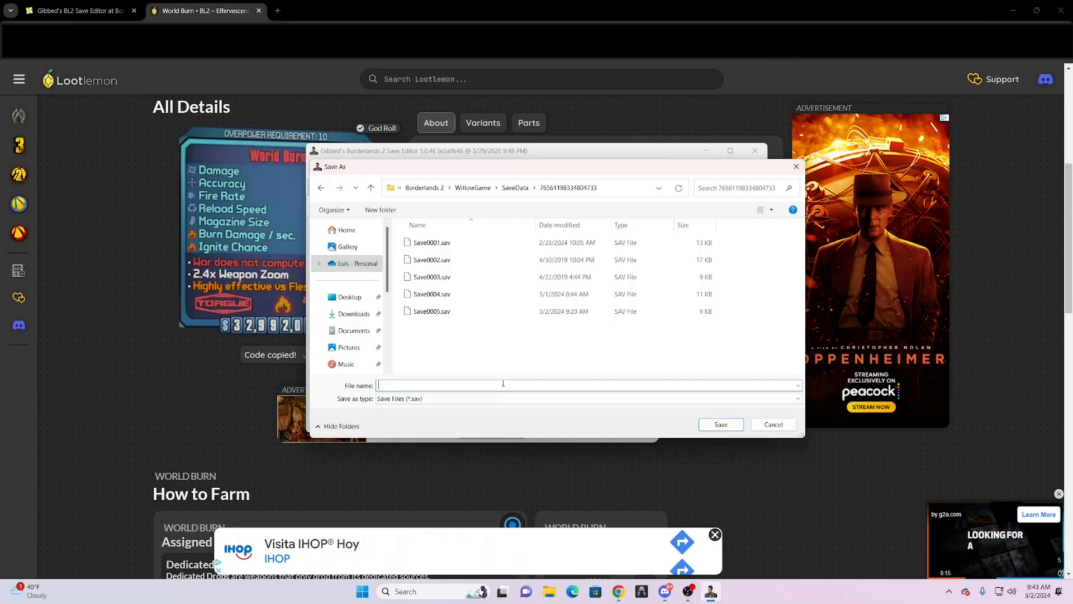
text(sav)
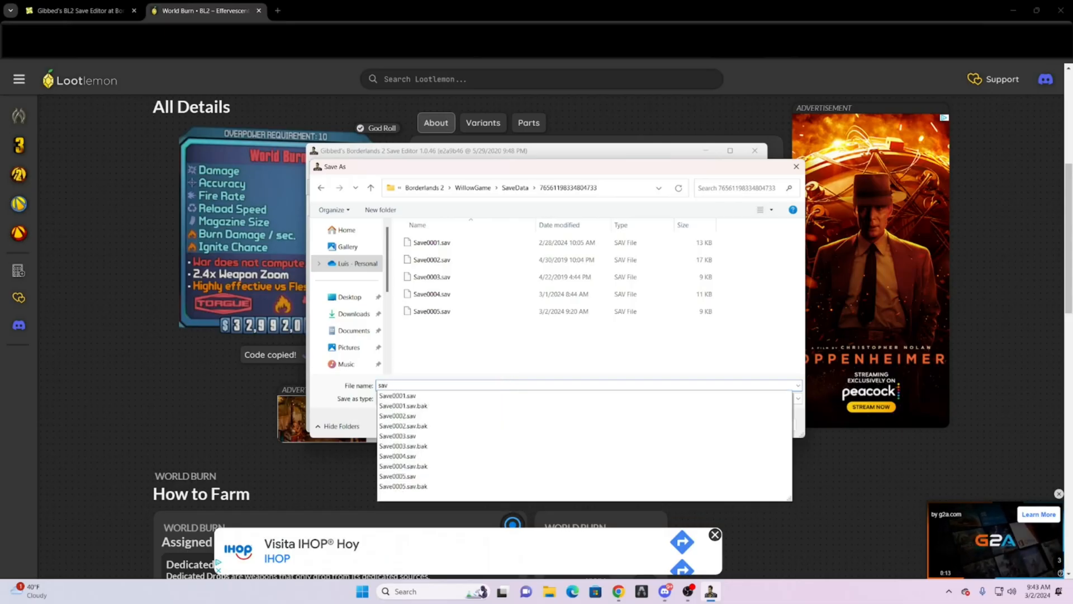
text(Save0006.)
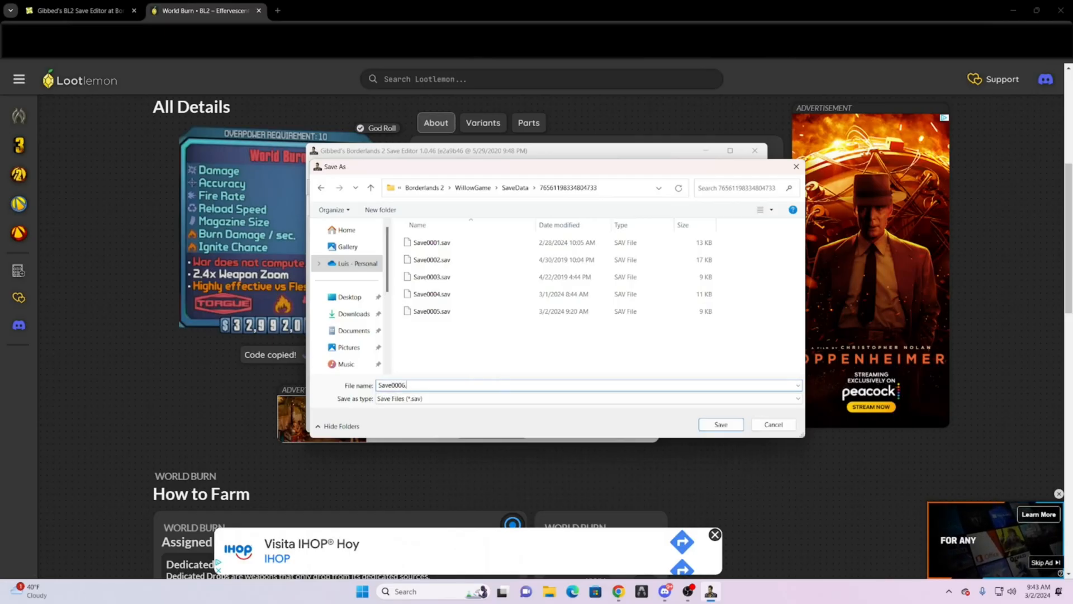
text(sav)
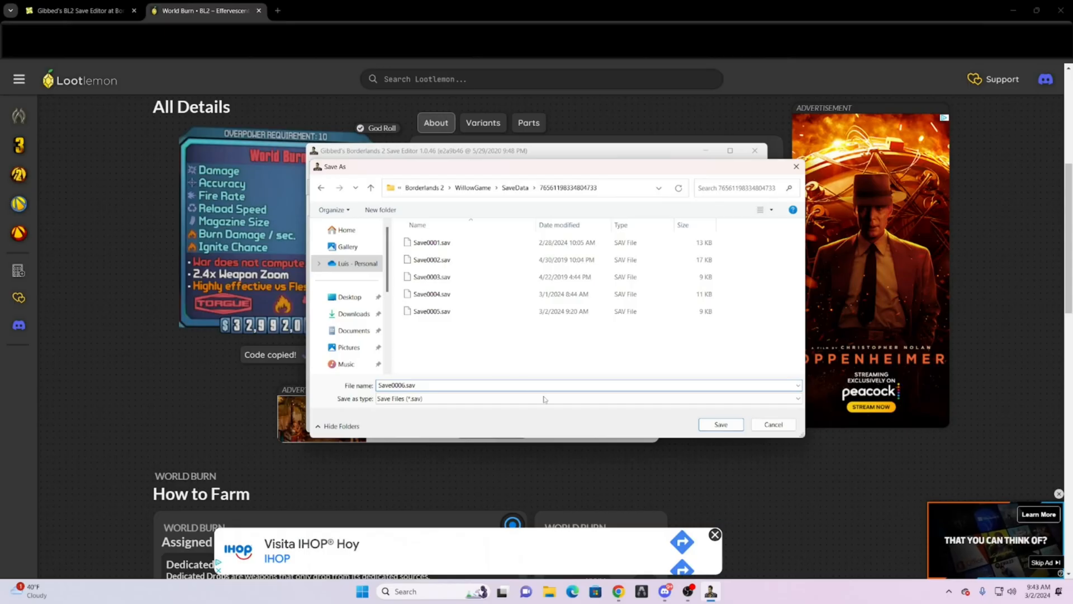
click(720, 424)
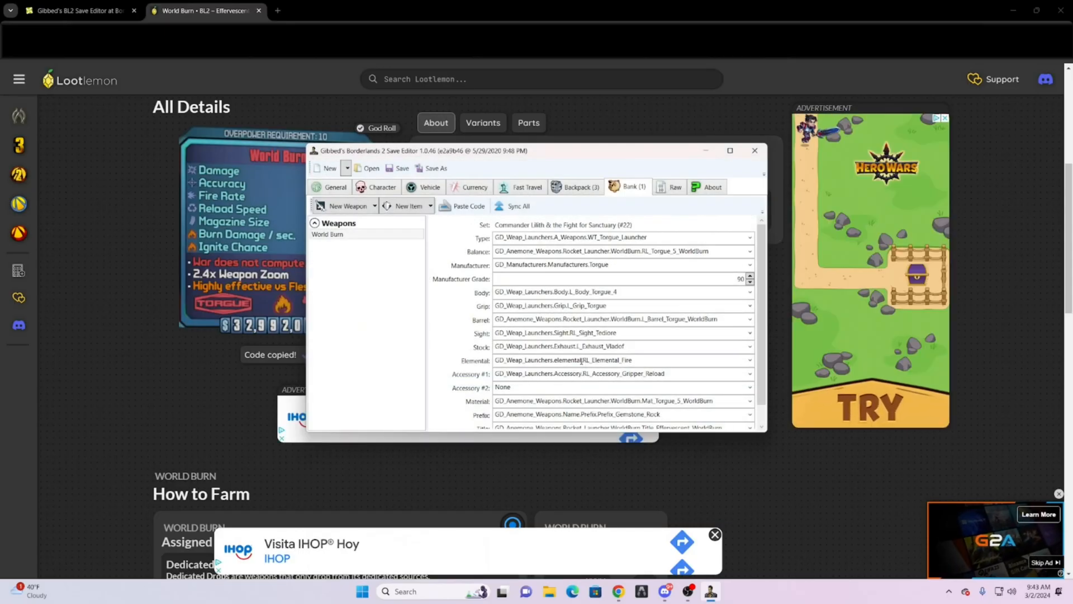
- Review the Character, Vehicle, Backpack and About pages, ending on General: slot 1, PC platform
click(369, 168)
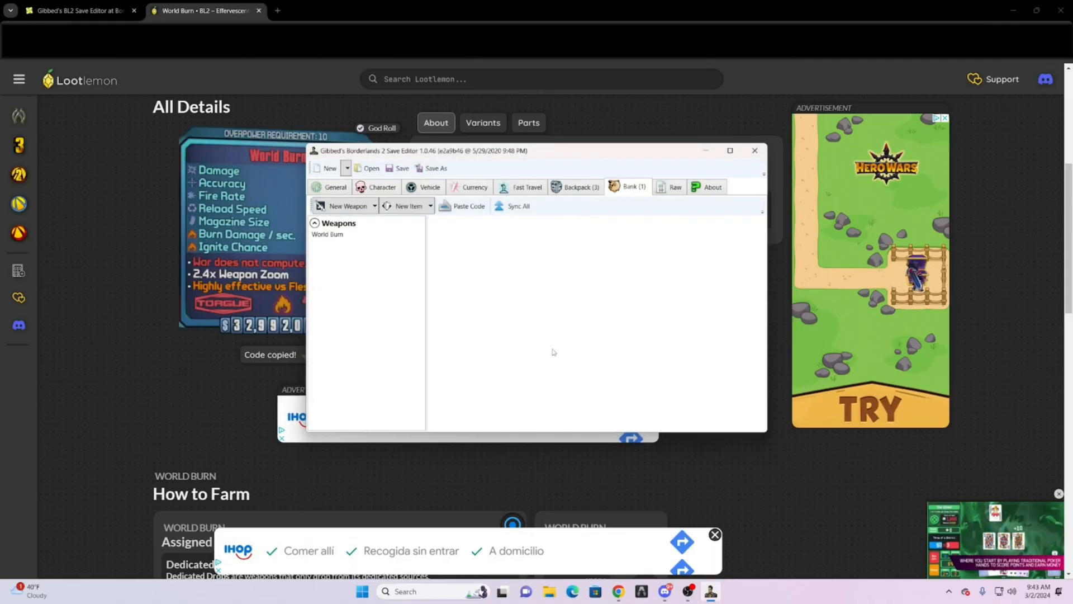
click(381, 187)
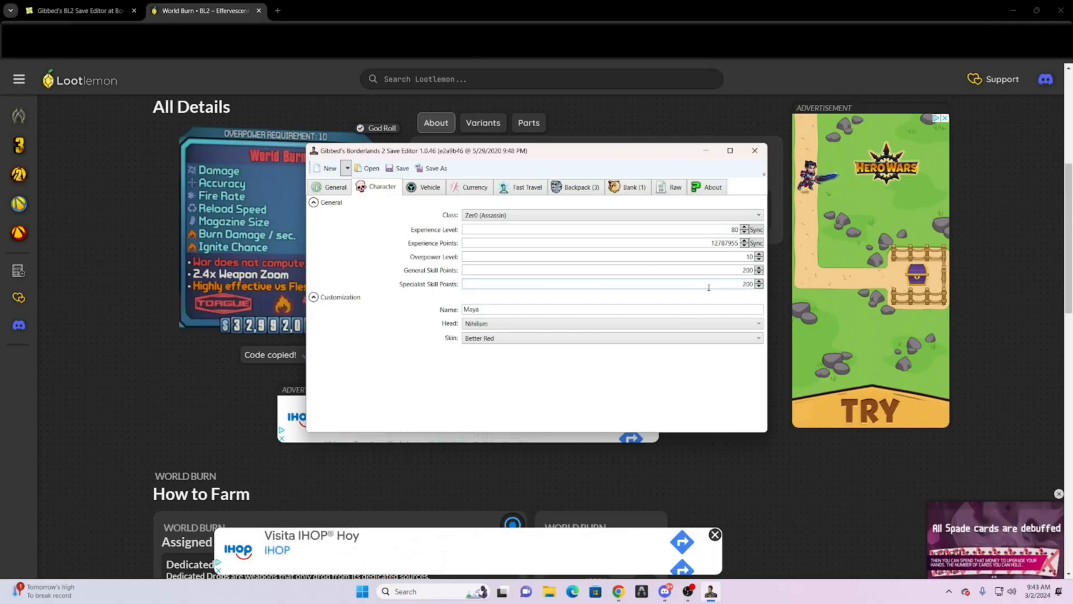
click(429, 186)
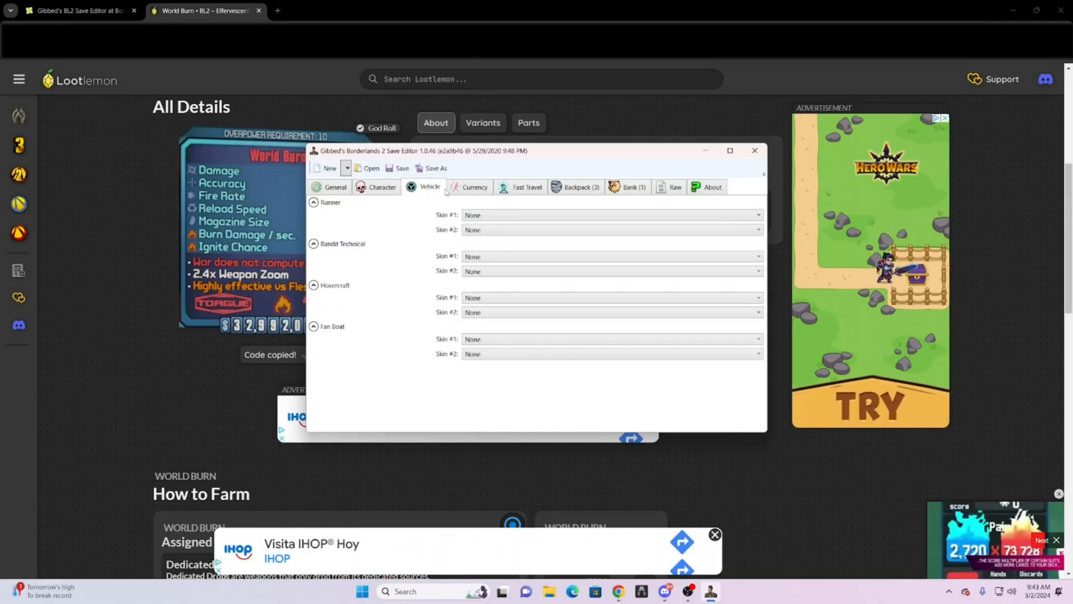
click(575, 187)
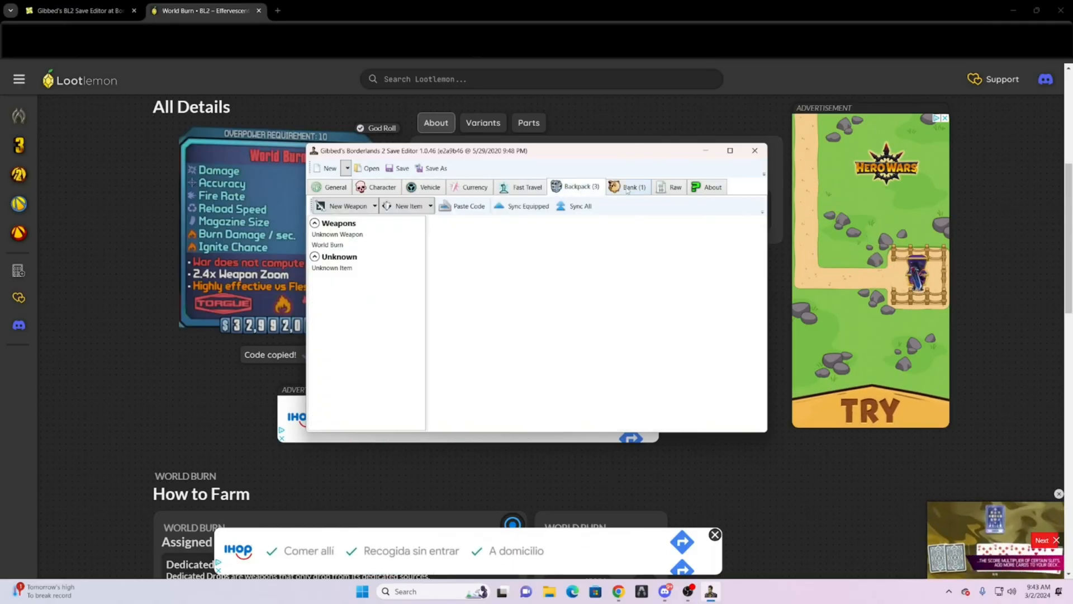
click(712, 187)
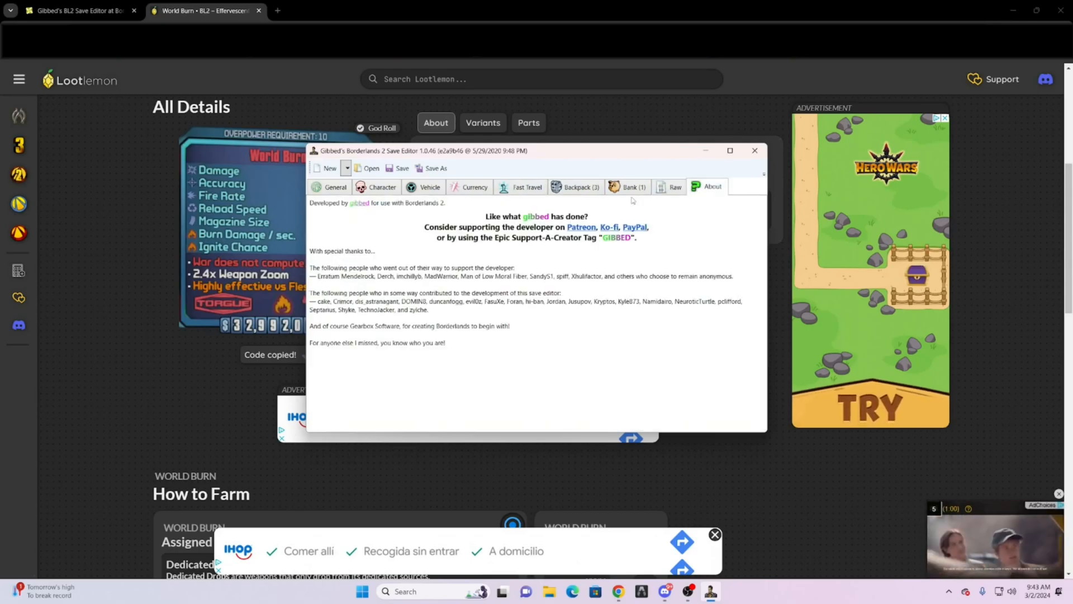
click(334, 187)
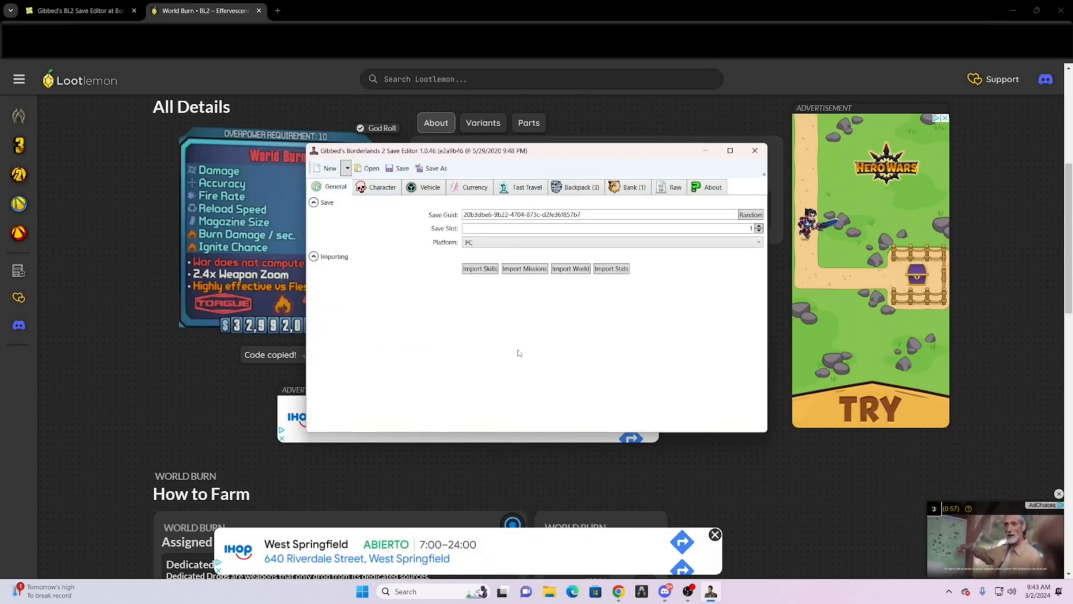
mouse_move(494, 341)
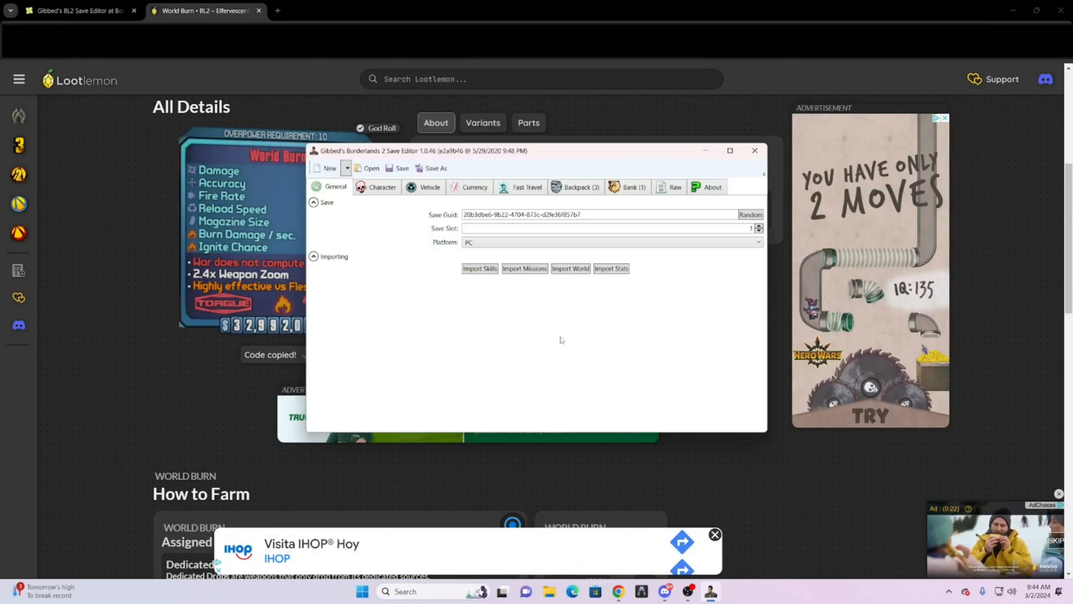
mouse_move(573, 323)
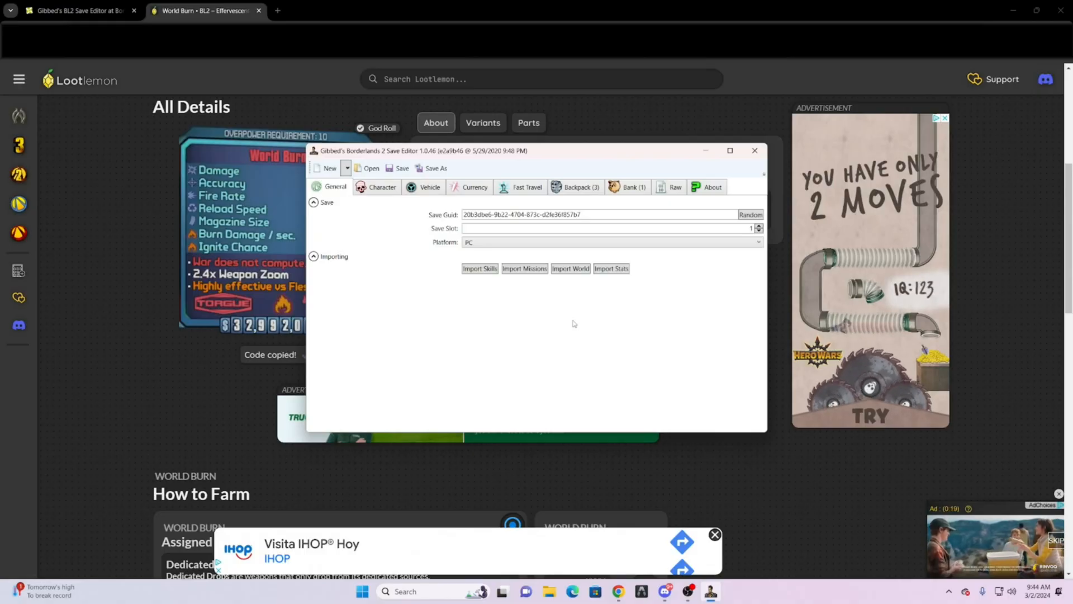